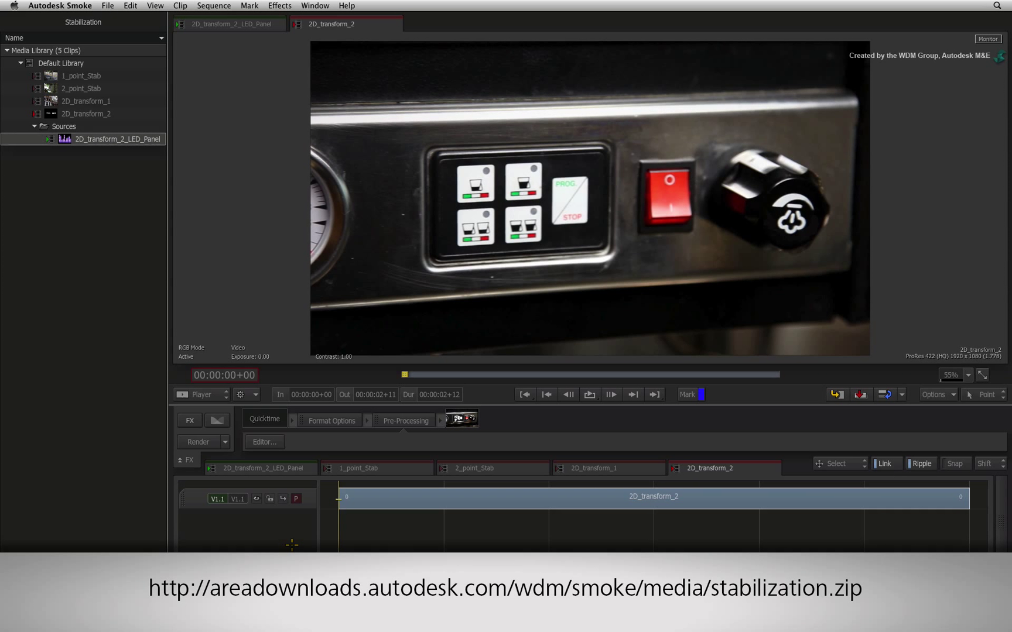
Open the coffee-machine shot and bring up the FX ribbon of video effects
click(533, 621)
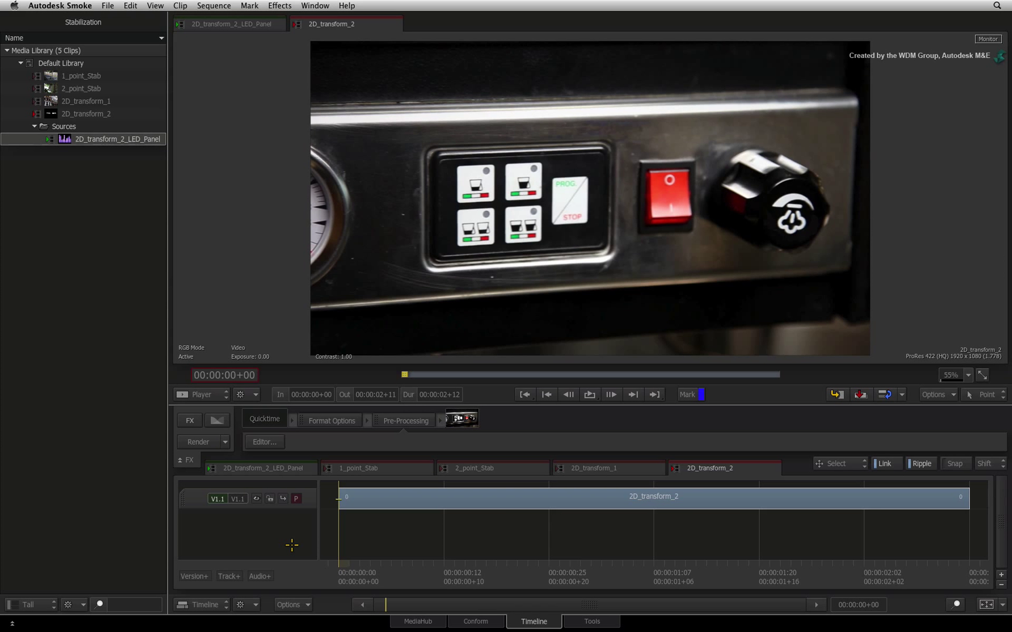
click(610, 395)
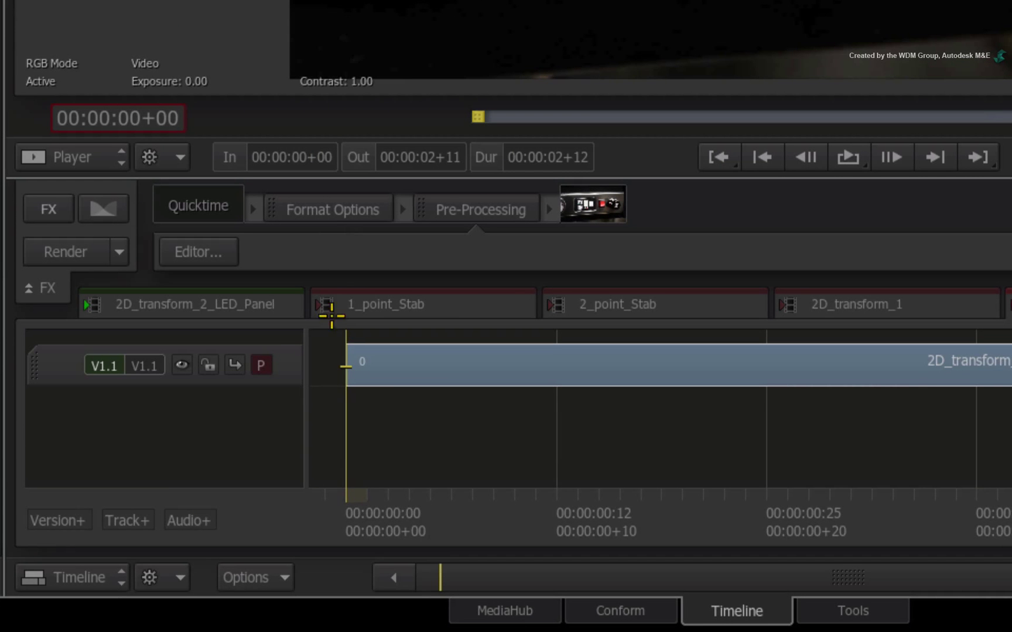
key(ctrl+tab)
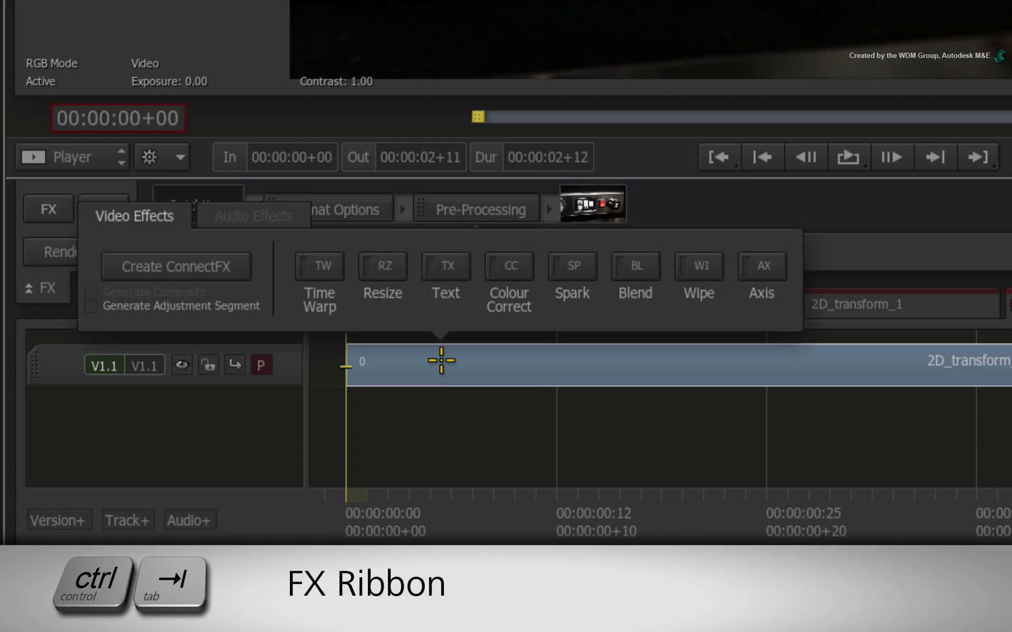
mouse_move(429, 430)
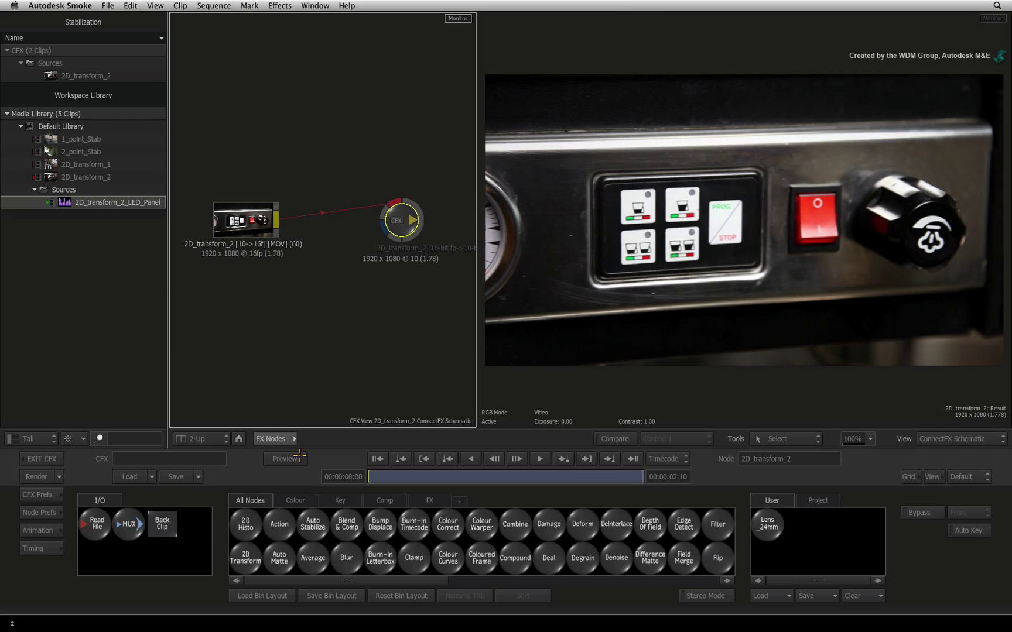
mouse_move(316, 336)
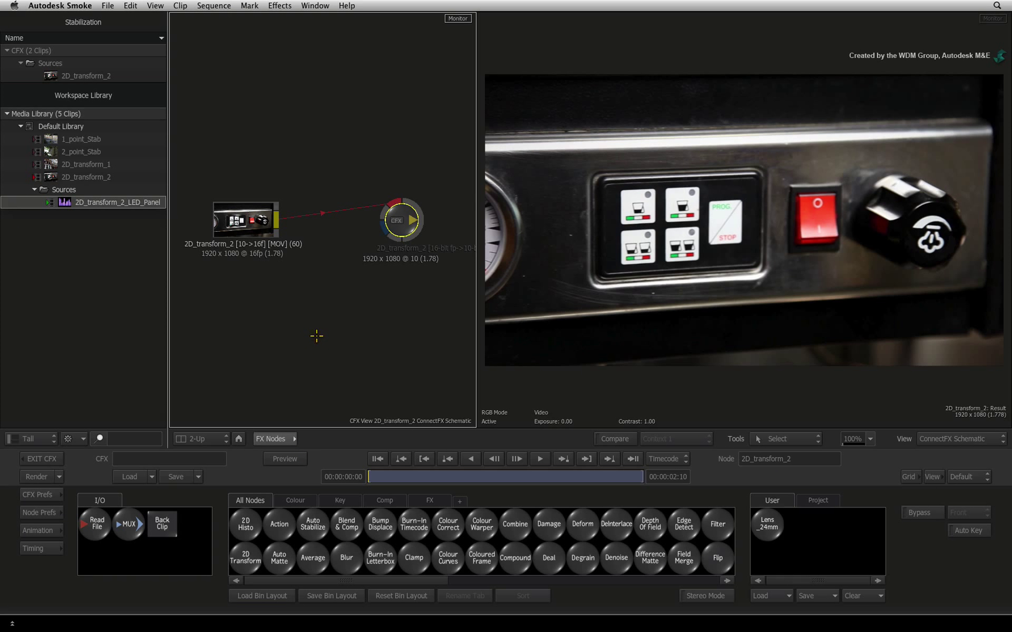
mouse_move(300, 334)
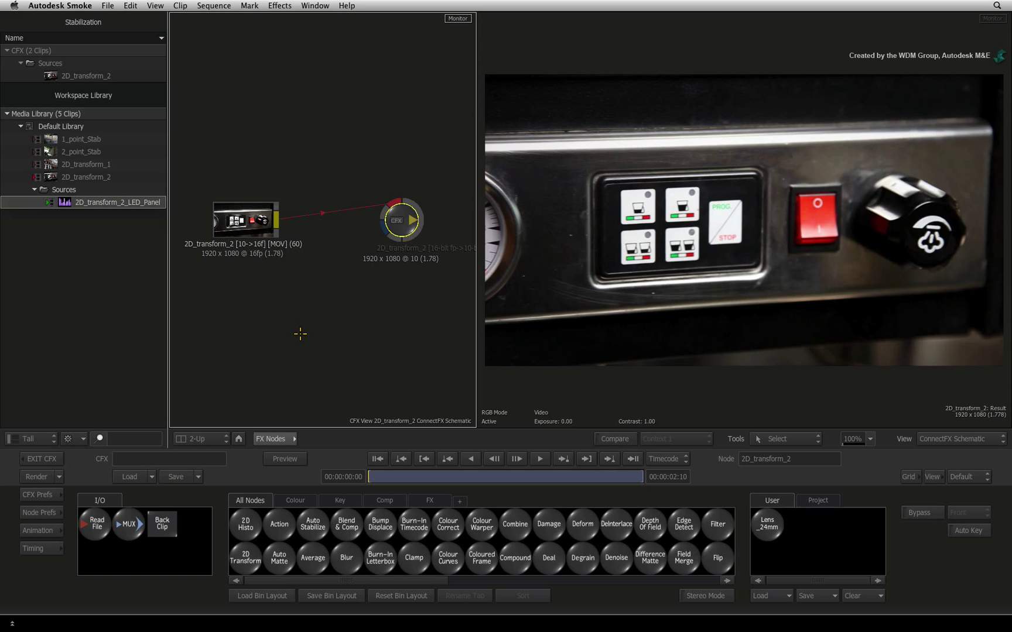
mouse_move(306, 330)
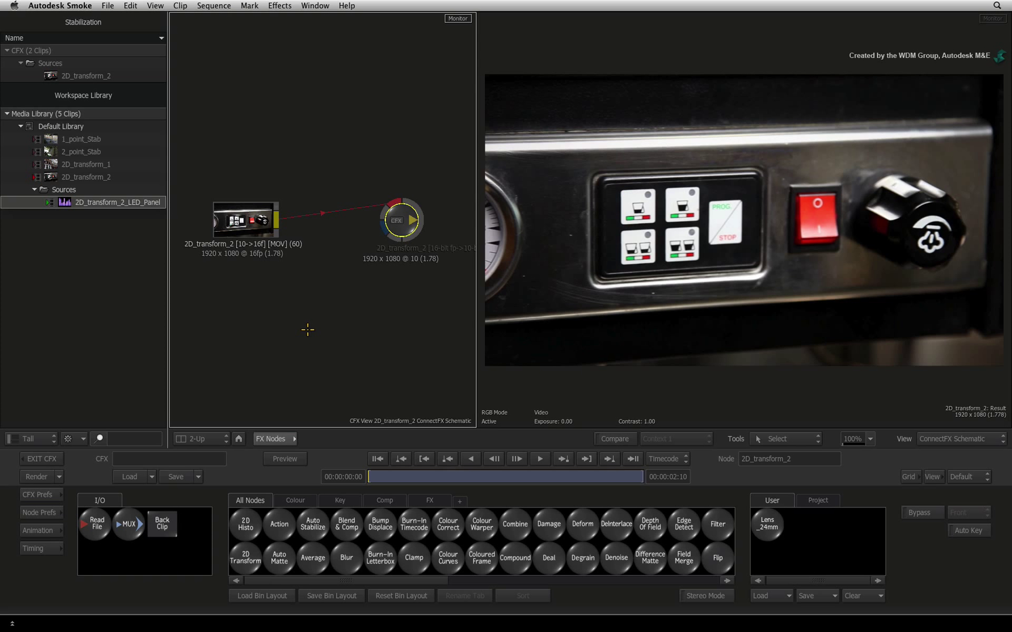
mouse_move(325, 345)
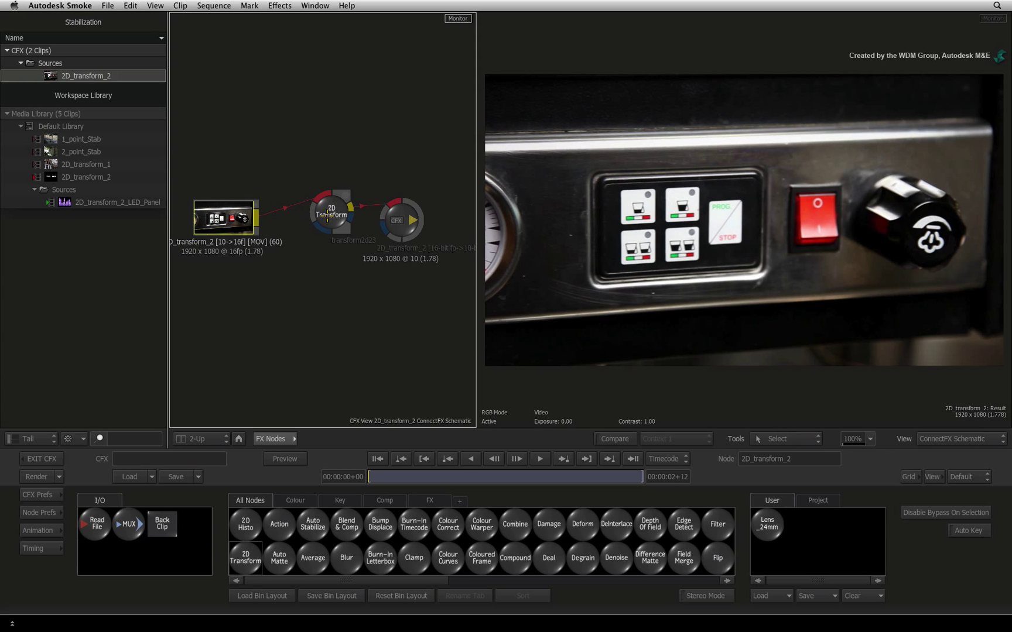
Enter the 2D Transform's Stabilizer and go to frame 1 to place the two trackers
click(332, 215)
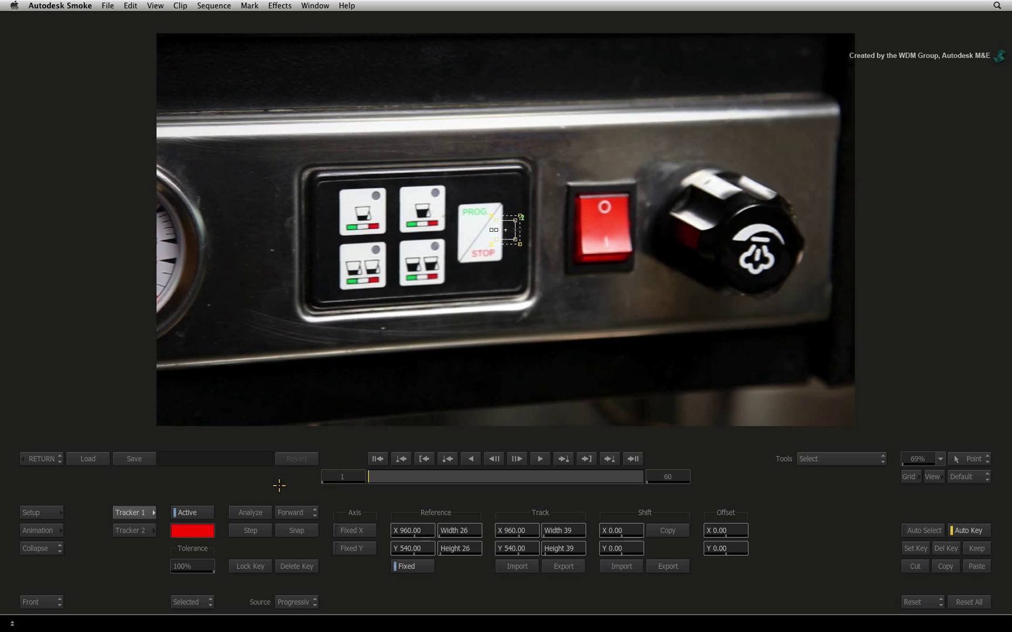
mouse_move(455, 369)
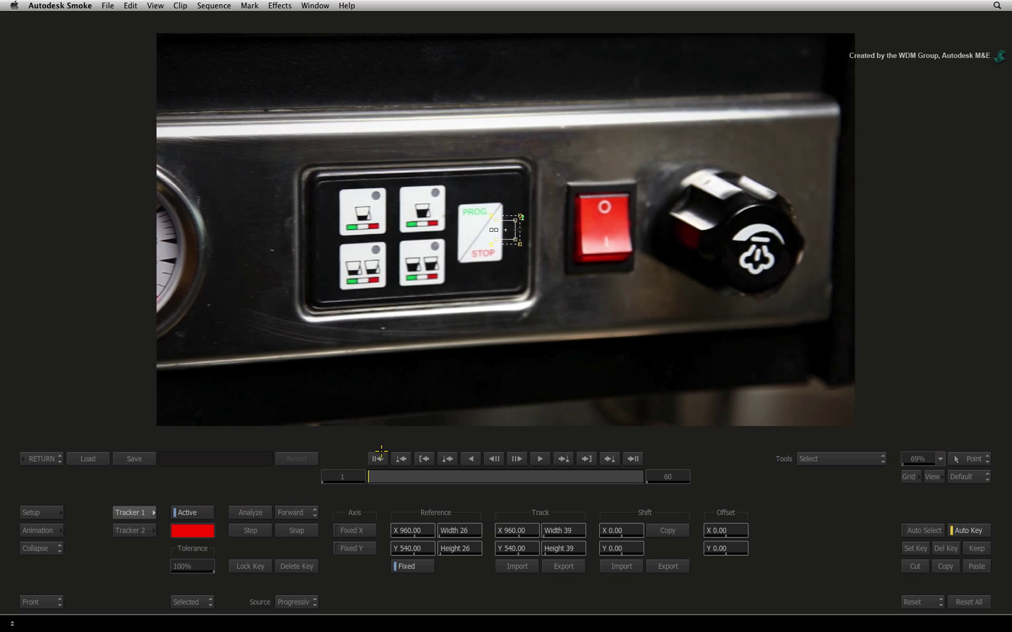
click(131, 529)
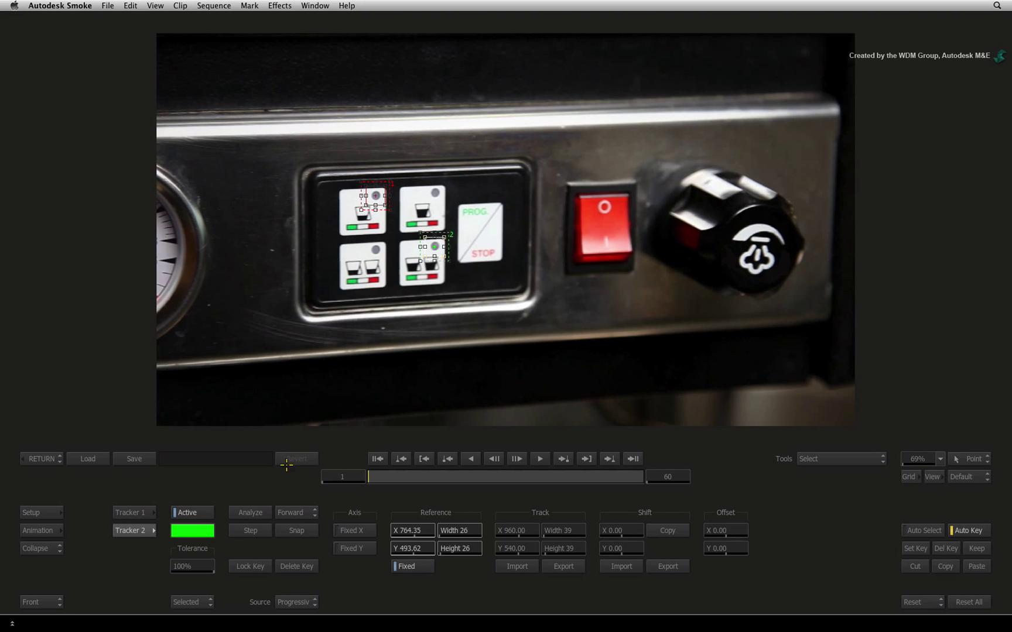
Analyze the two-point track and return the stabilized shot to the schematic
click(250, 512)
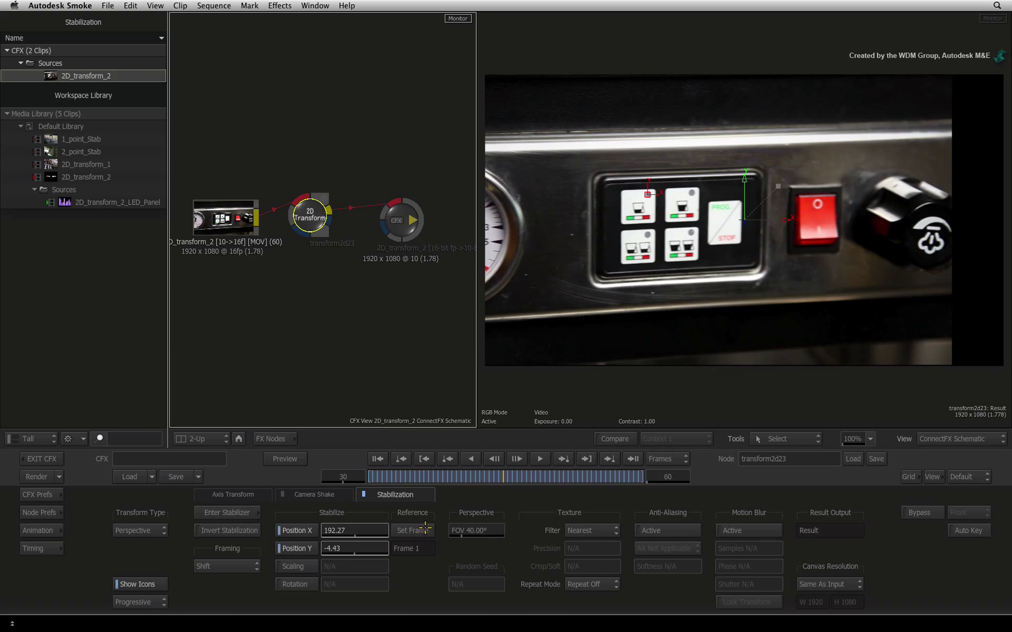
Set frame 30 as the stabilization reference and play the shot through
click(411, 529)
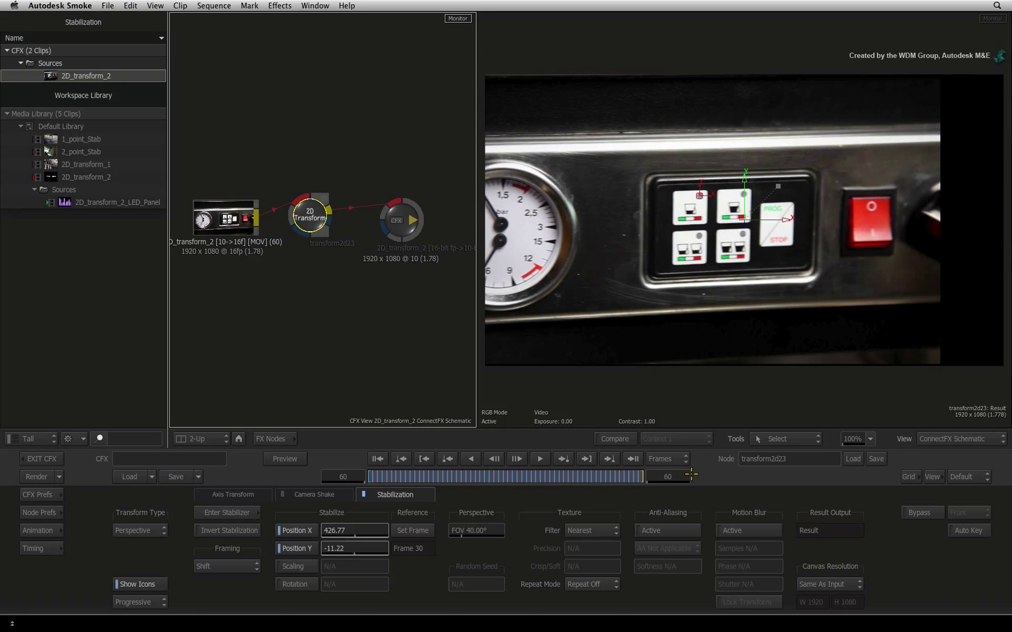
click(400, 459)
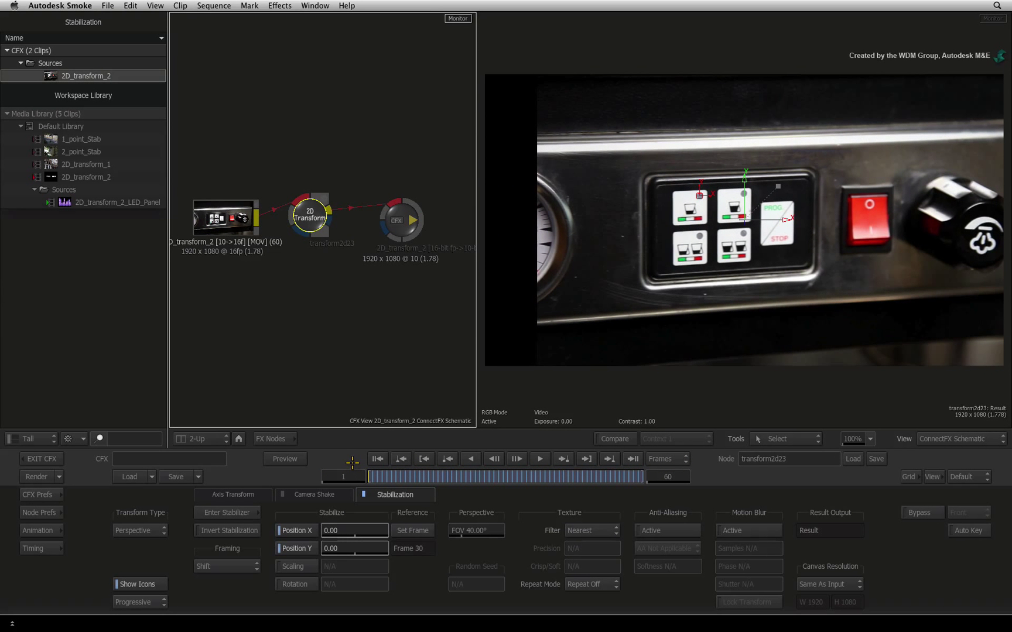
mouse_move(344, 457)
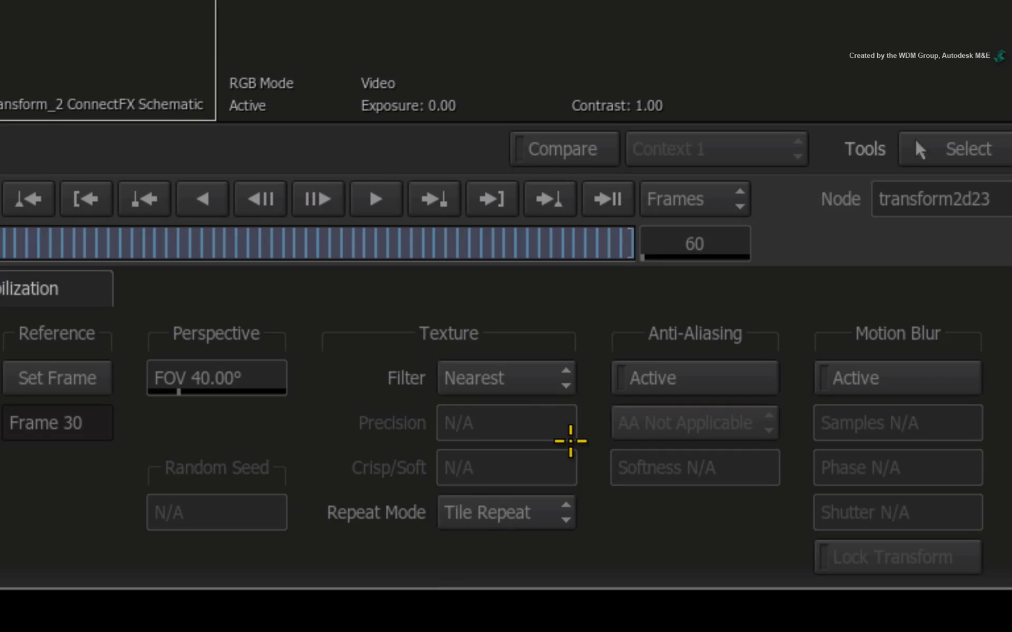
mouse_move(516, 390)
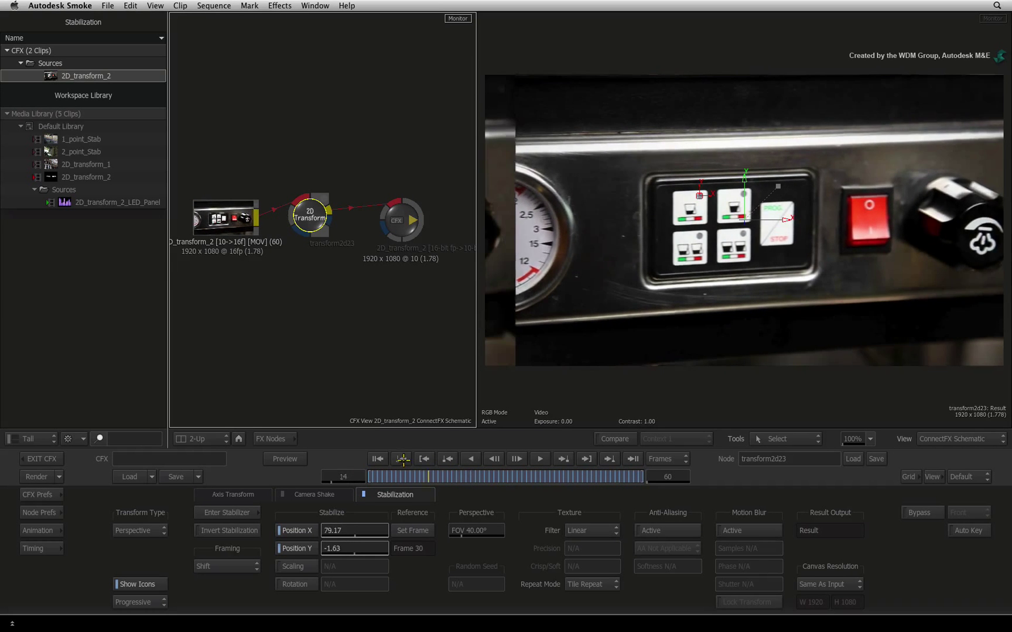
Return the stabilized clip to frame 1 after setting Tile Repeat and Linear filtering
click(424, 459)
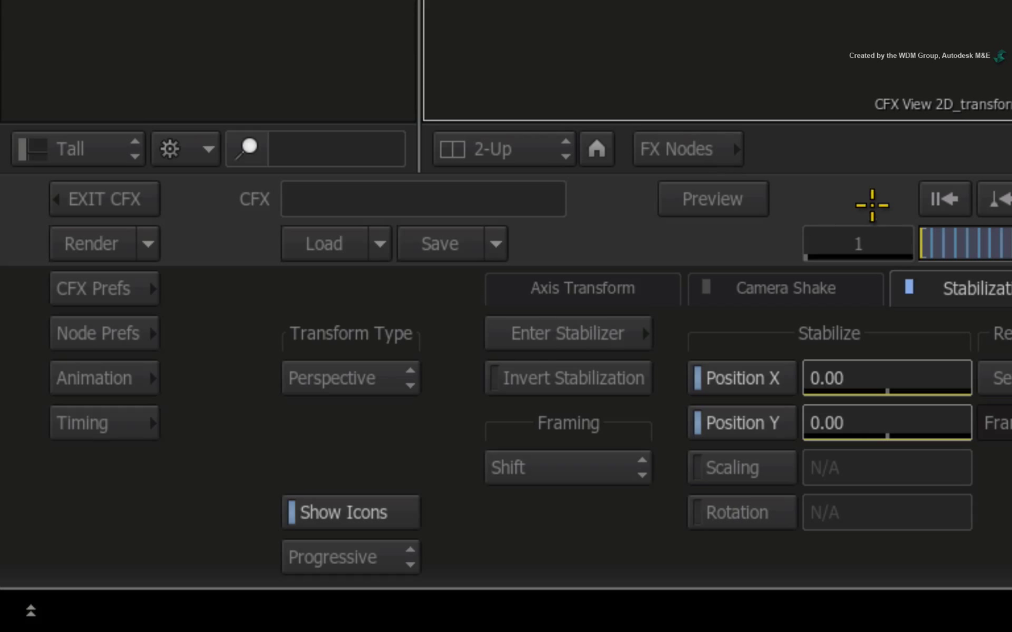
Add an Action node after the 2D Transform and create a new media1 input with Ctrl+N
click(687, 149)
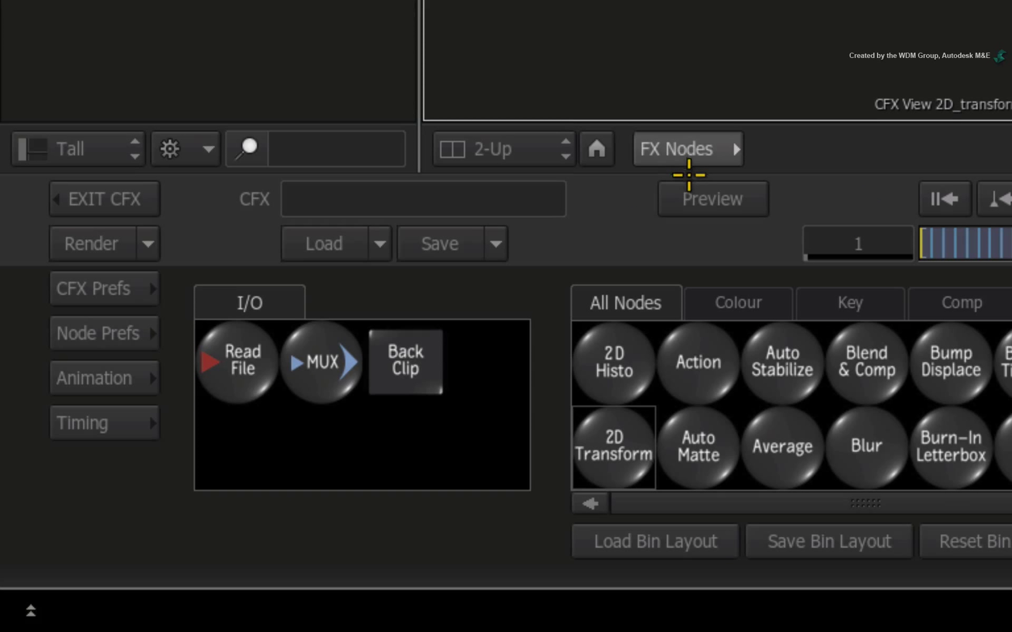
mouse_move(730, 180)
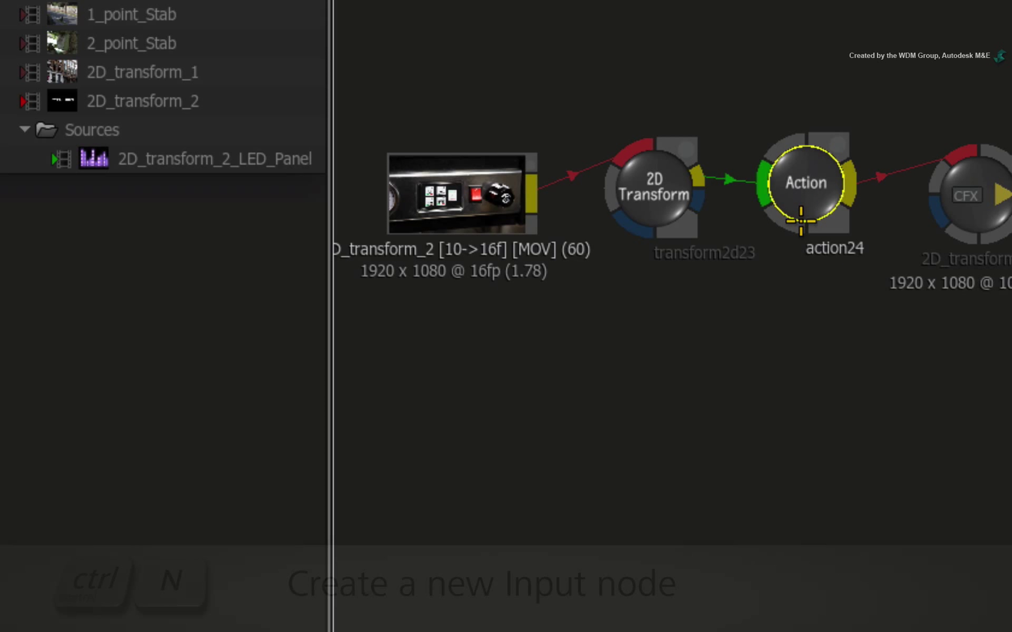
key(ctrl+n)
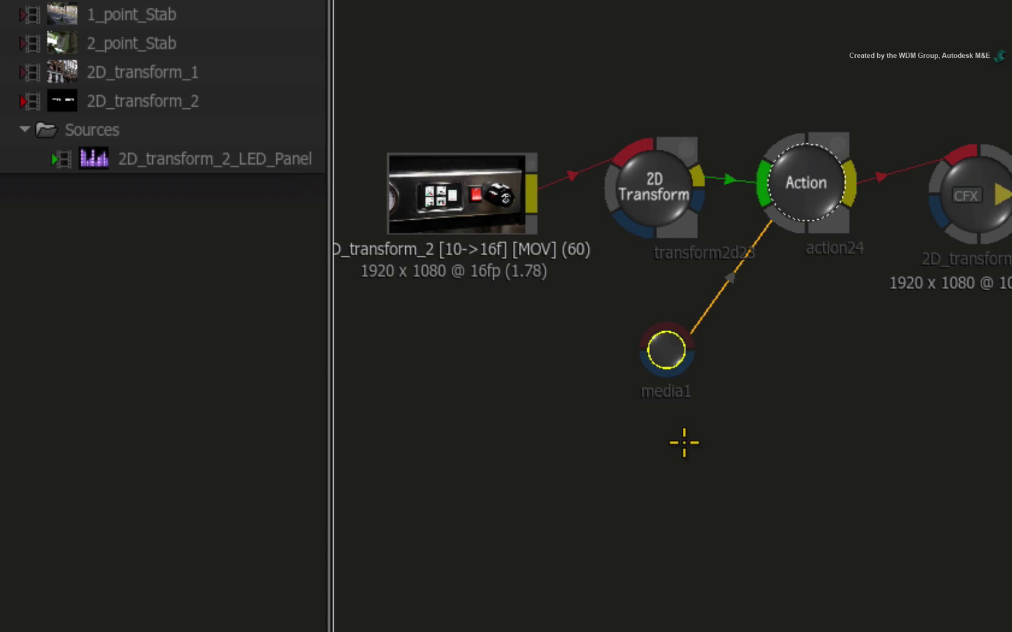
Bring 2D_transform_2_LED_Panel from Sources in as the Action node's media1 input
click(214, 158)
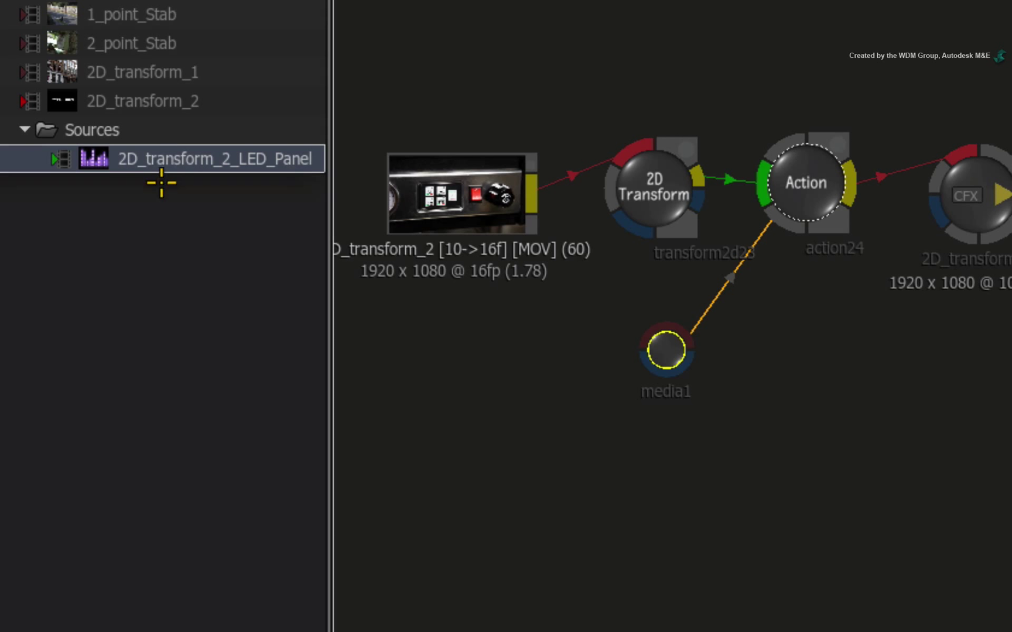
mouse_move(161, 206)
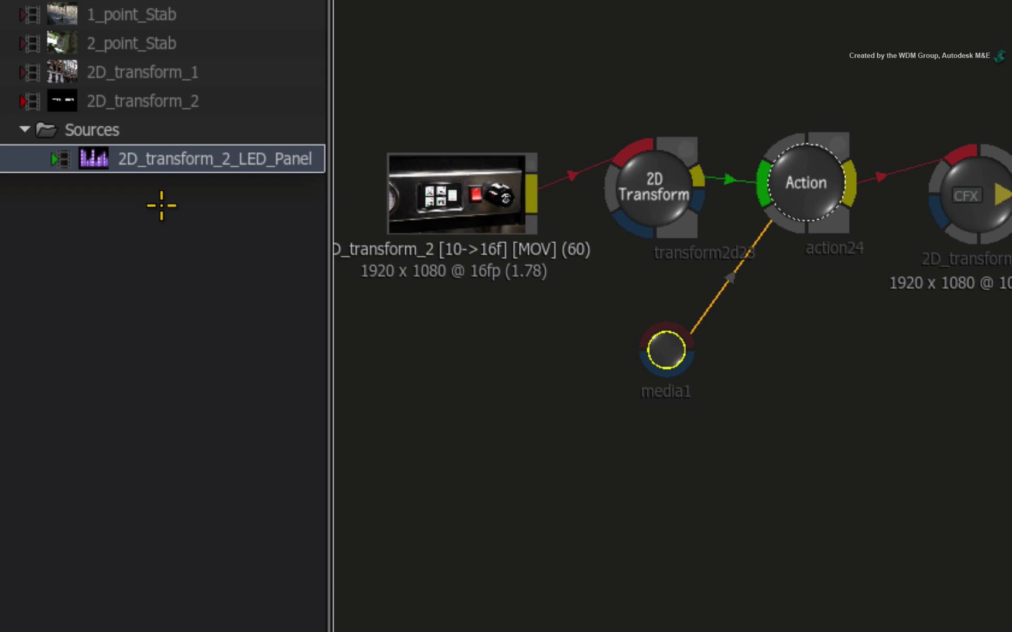
mouse_move(158, 211)
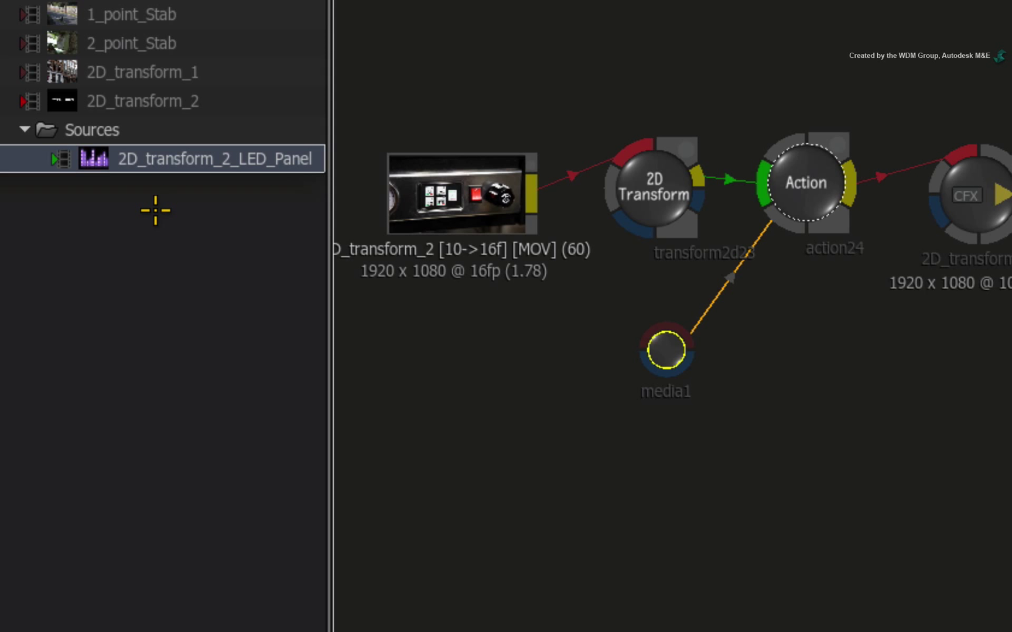
mouse_move(153, 222)
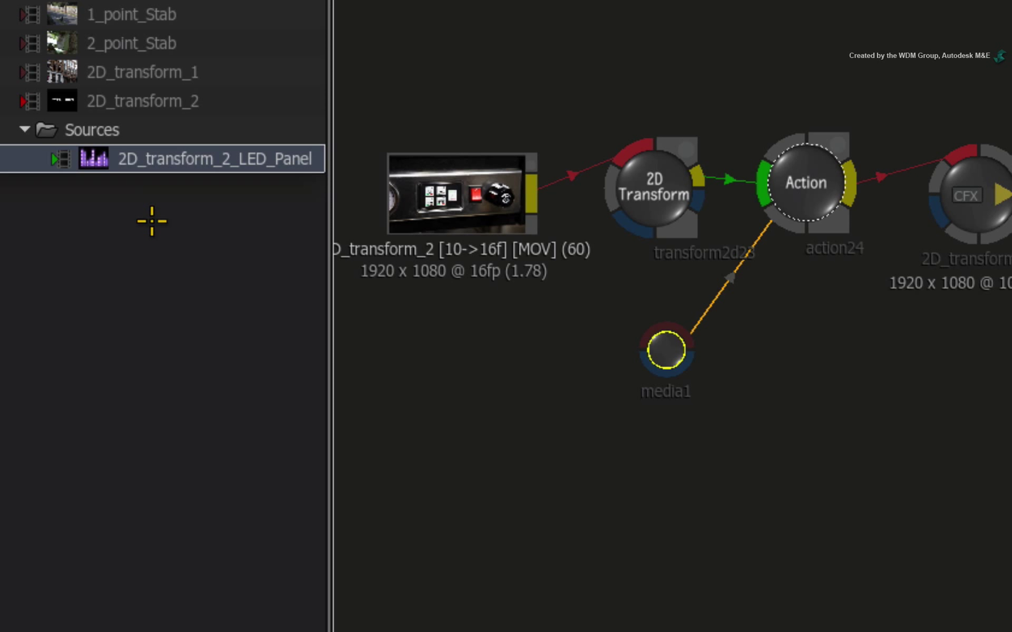
mouse_move(135, 213)
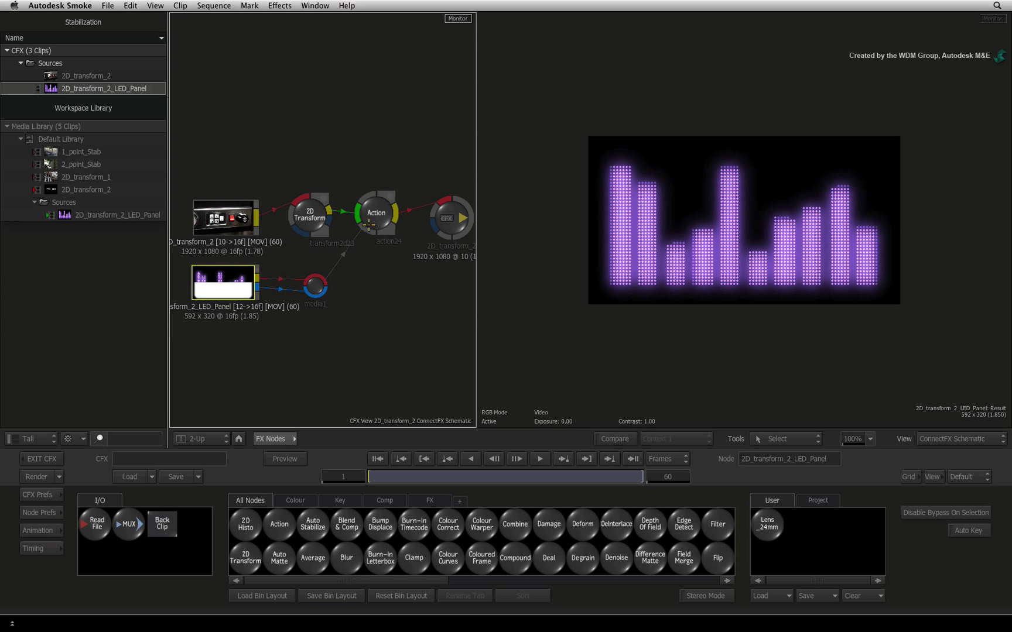
Open the Action composite and show the Surface settings of image1
click(375, 214)
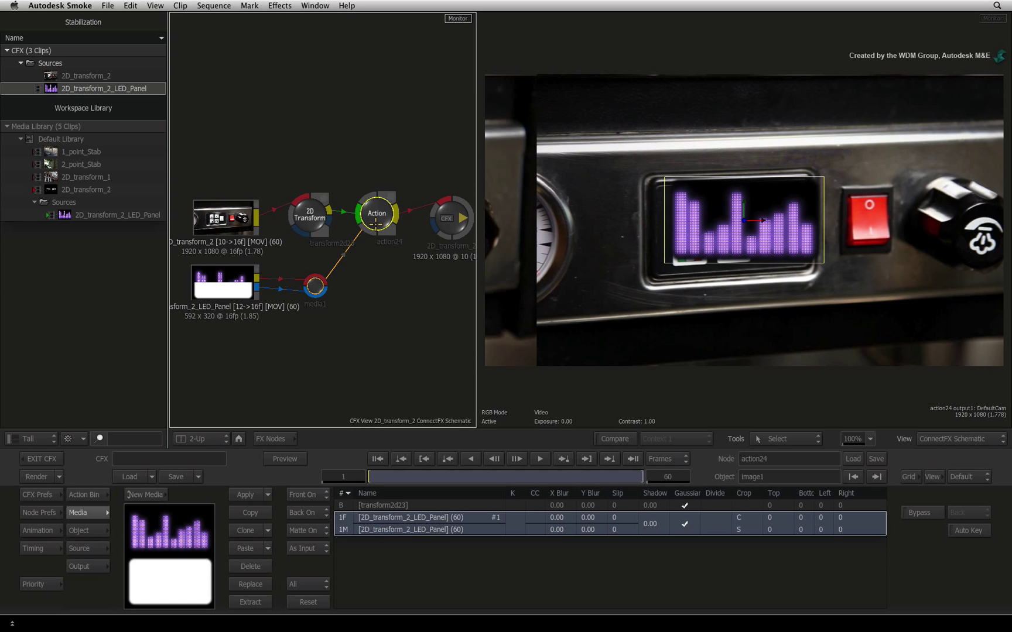
mouse_move(379, 251)
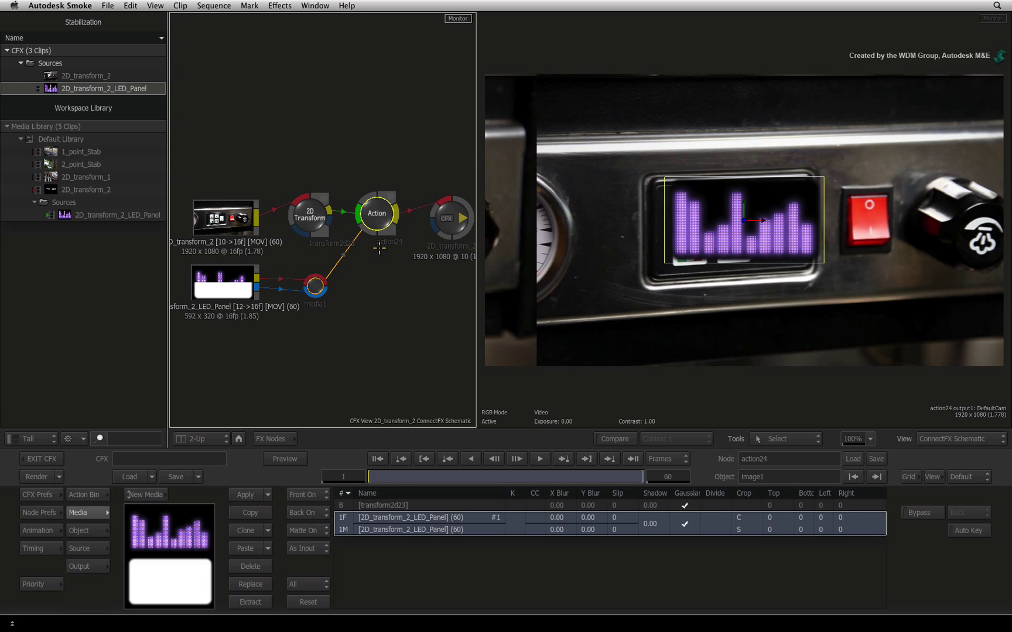
mouse_move(396, 356)
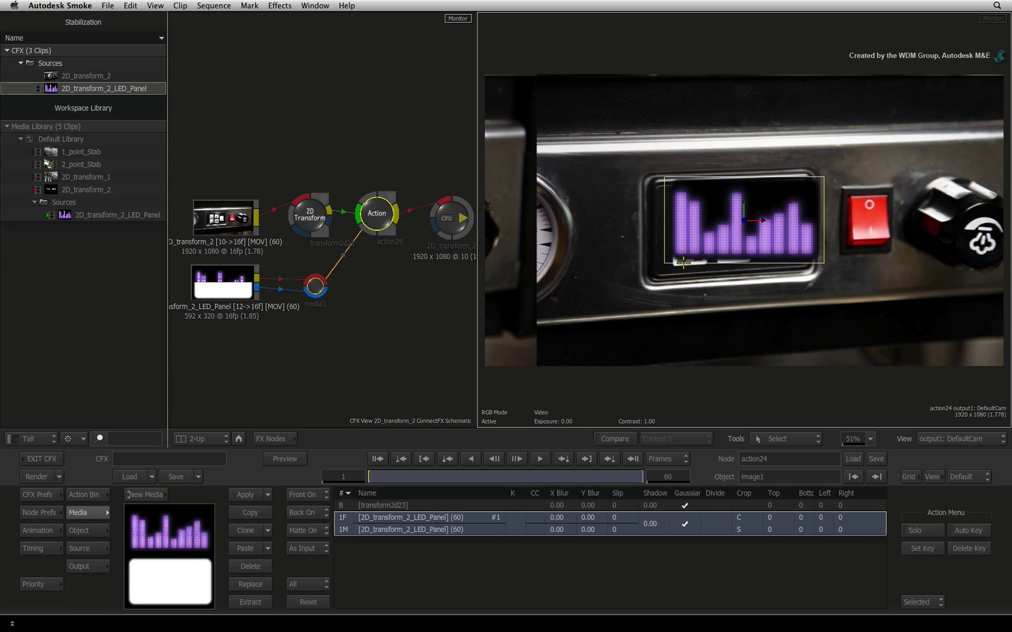
click(78, 531)
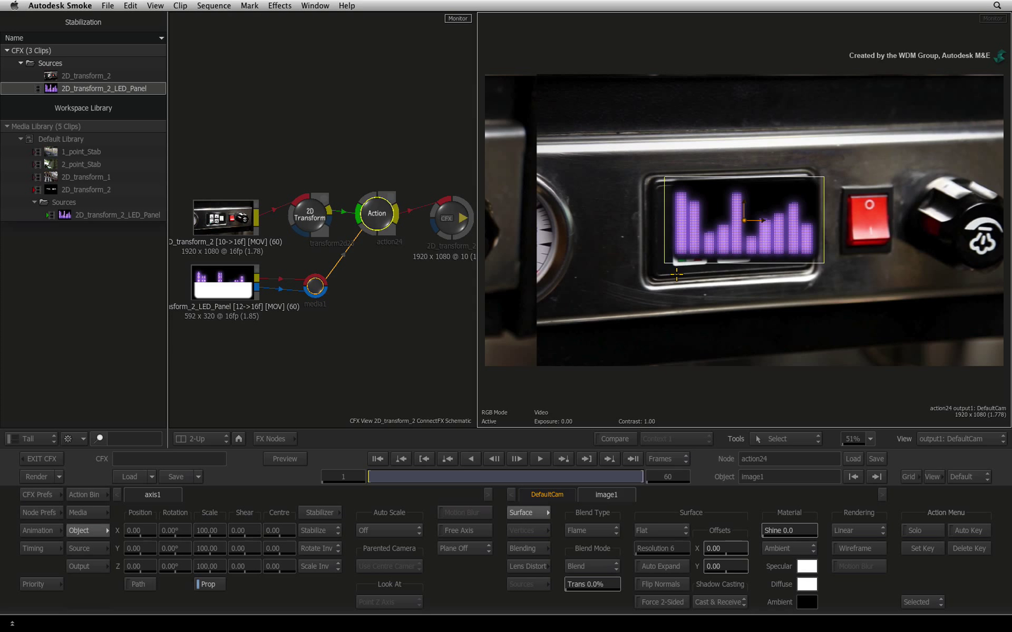
mouse_move(678, 308)
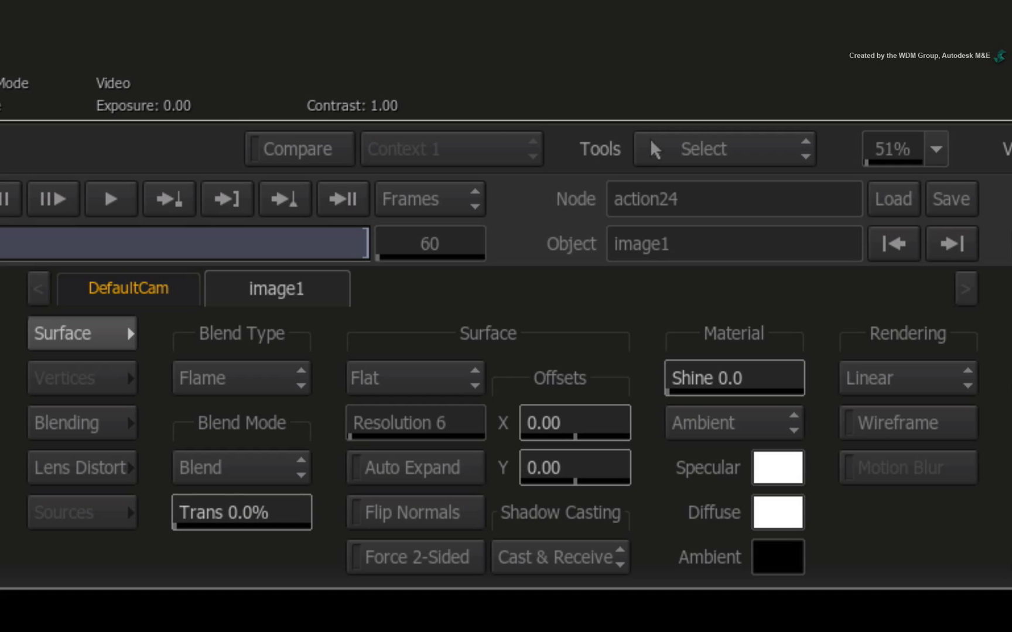
Switch the LED image's filtering from Flat to Bilinear and show its Vertices offsets
click(414, 377)
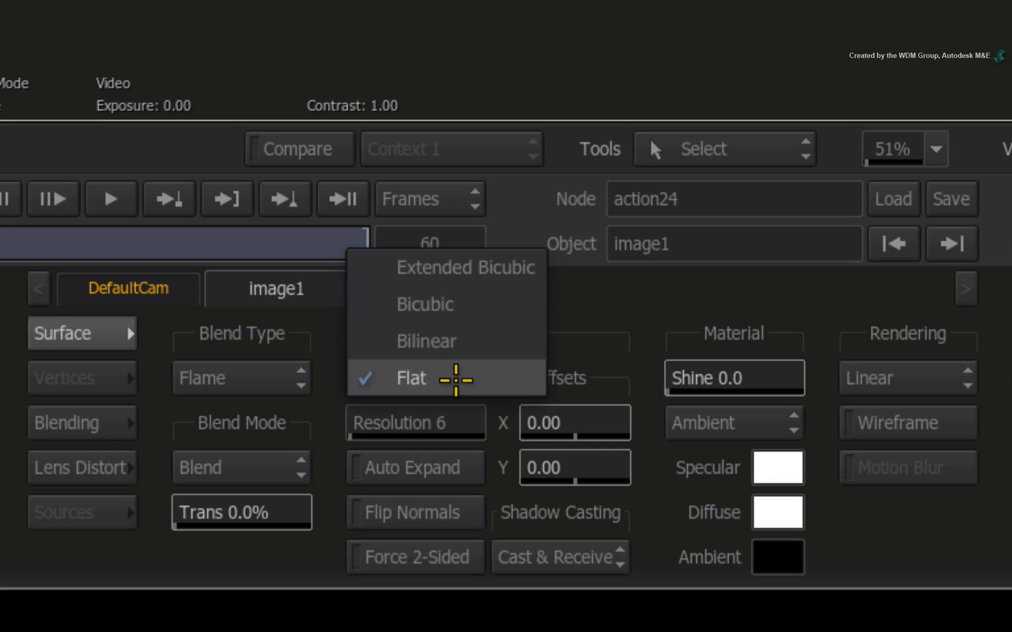
click(425, 341)
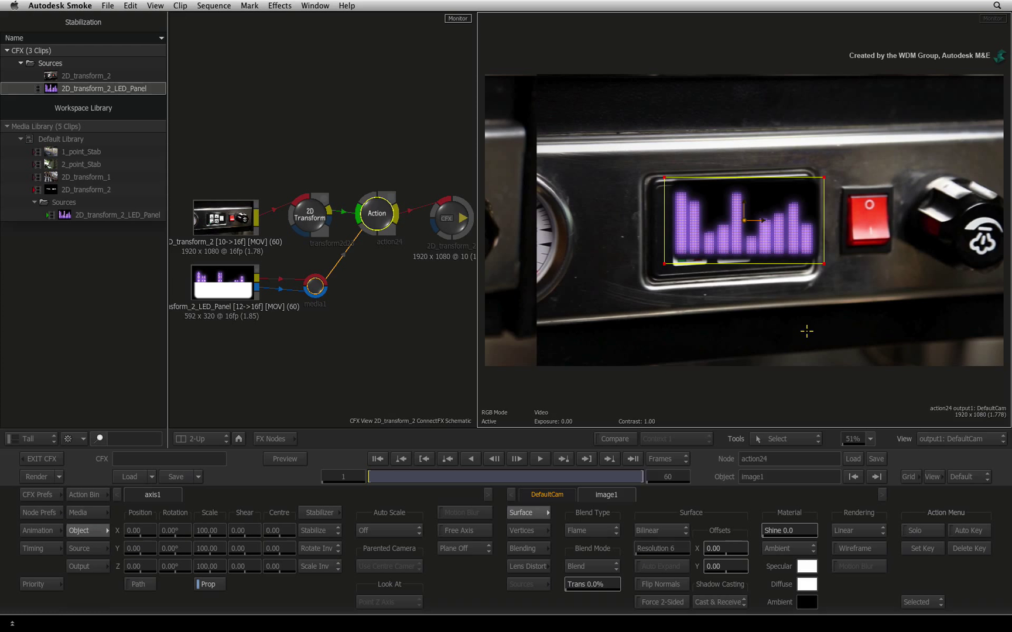
click(523, 531)
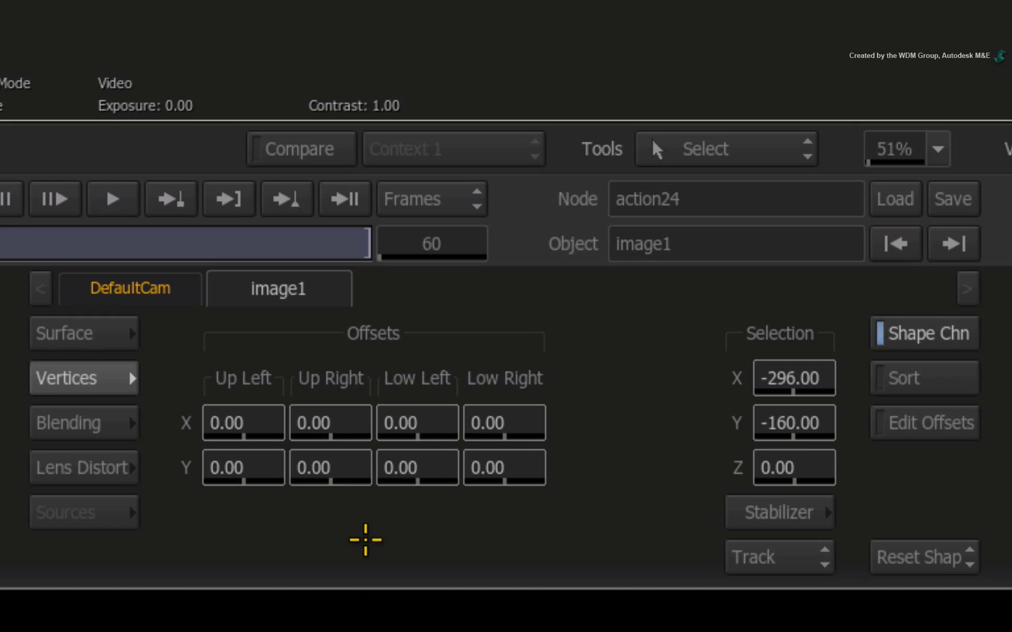
mouse_move(357, 512)
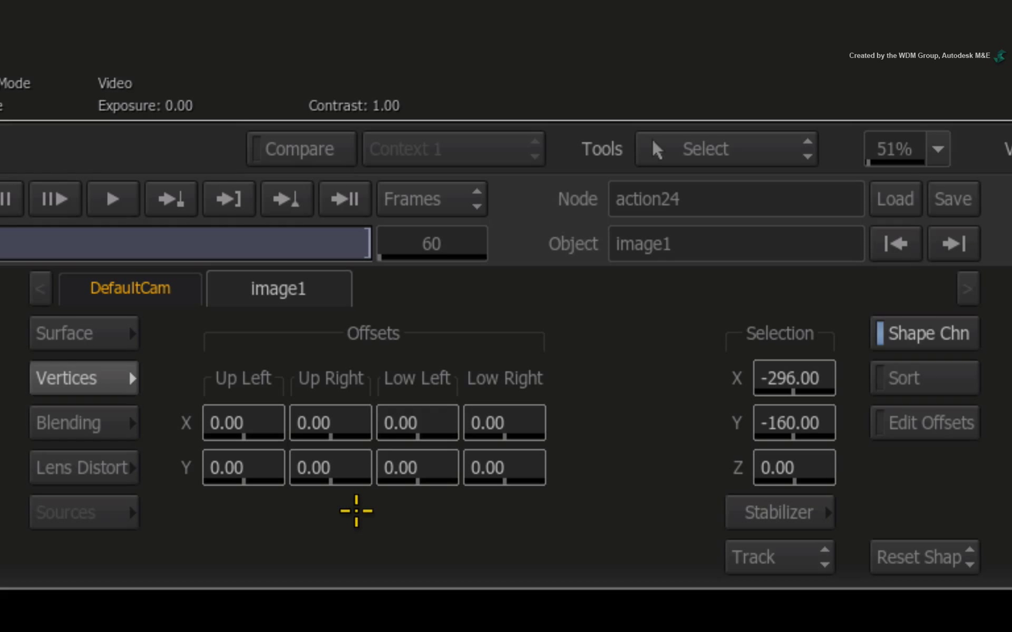
mouse_move(718, 495)
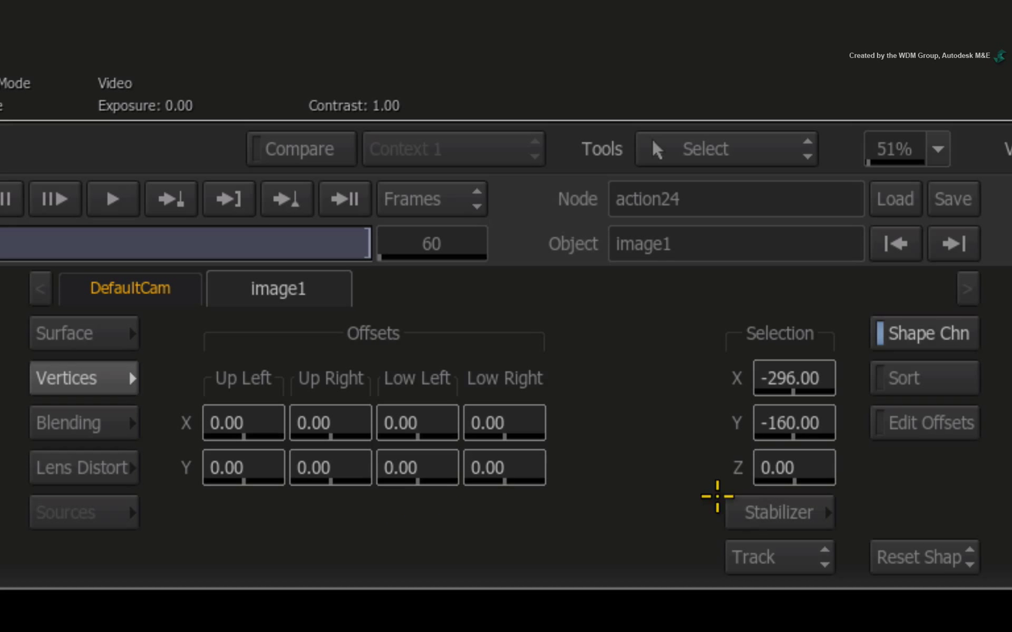
mouse_move(743, 513)
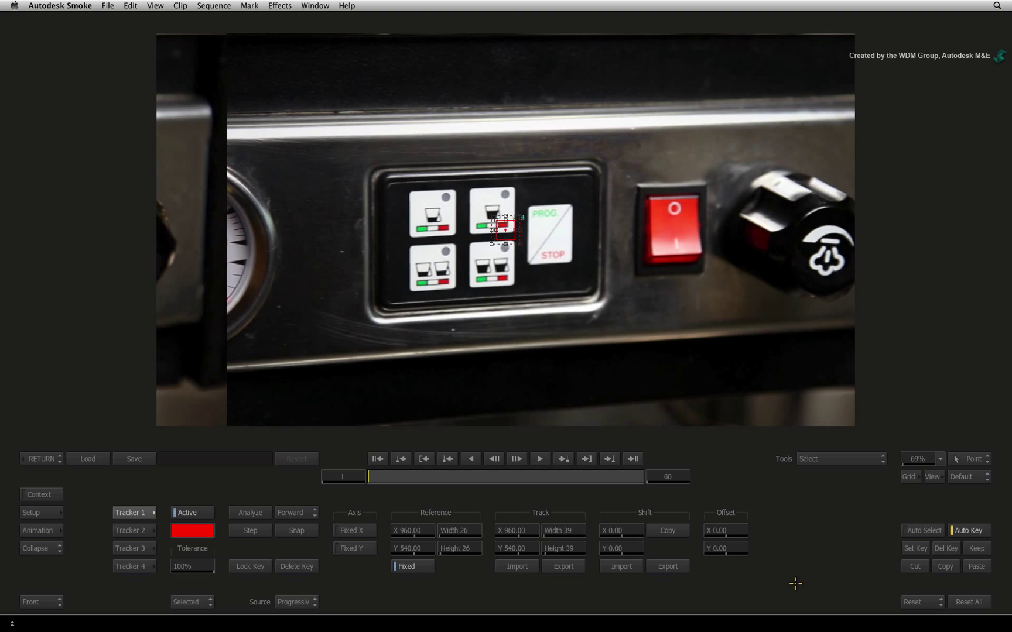
mouse_move(773, 517)
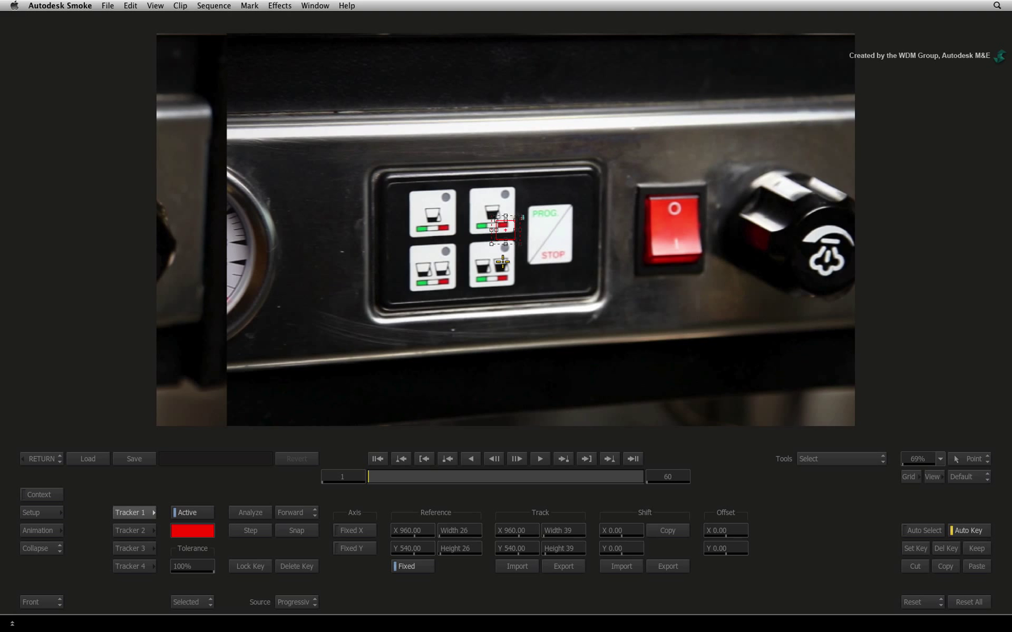
Position the corner trackers on the button panel, starting with Tracker 1
click(130, 565)
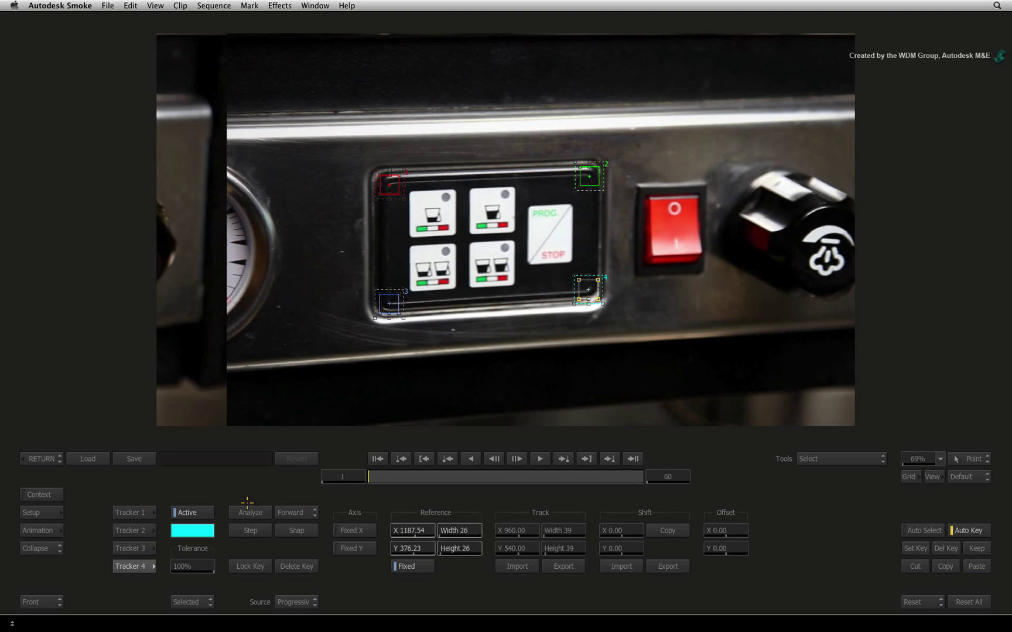
Analyze the four-corner track across all 60 frames and apply it to the LED panel's vertices
click(250, 515)
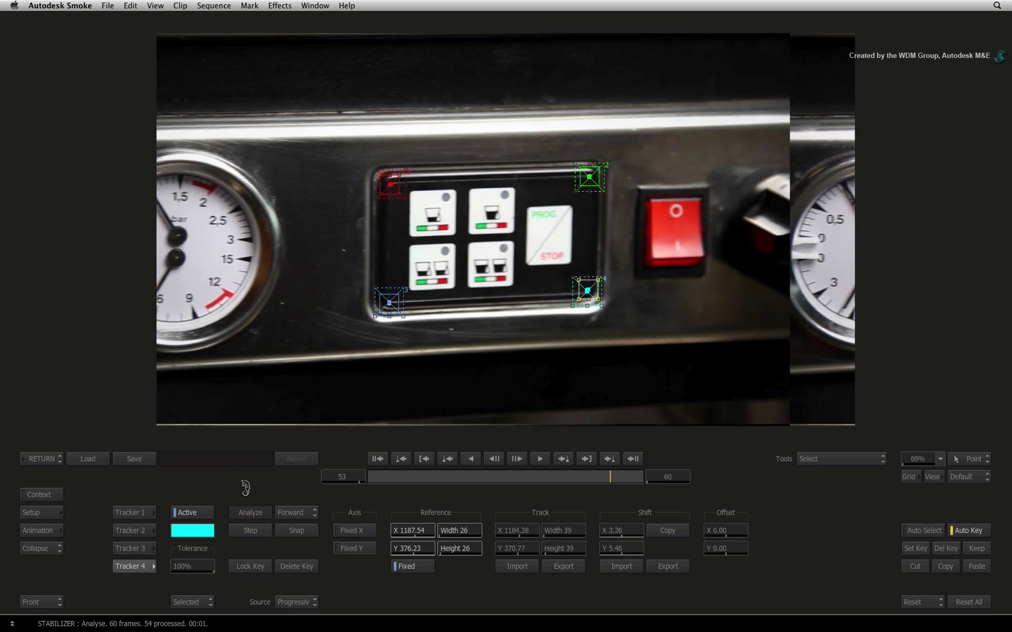
click(448, 459)
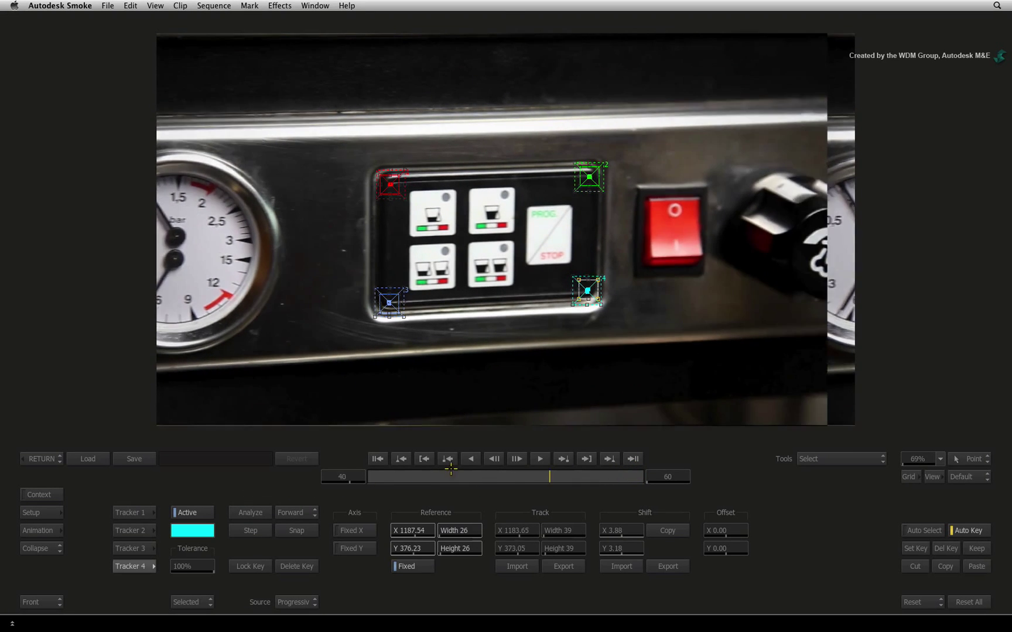
click(401, 459)
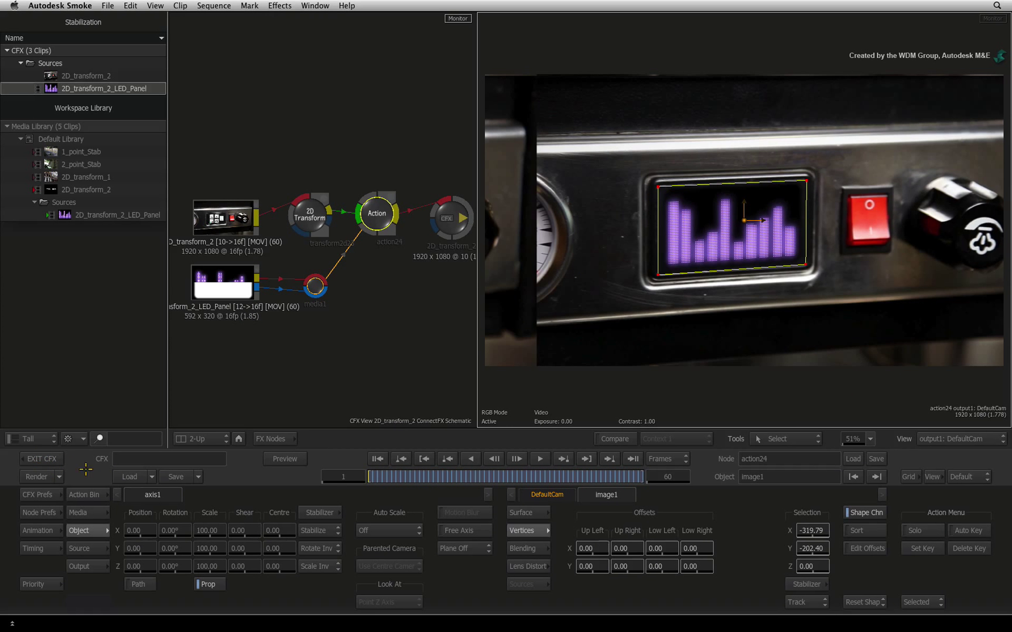
Open the Colour Corrector on the LED panel layer from Action's Media list
click(634, 459)
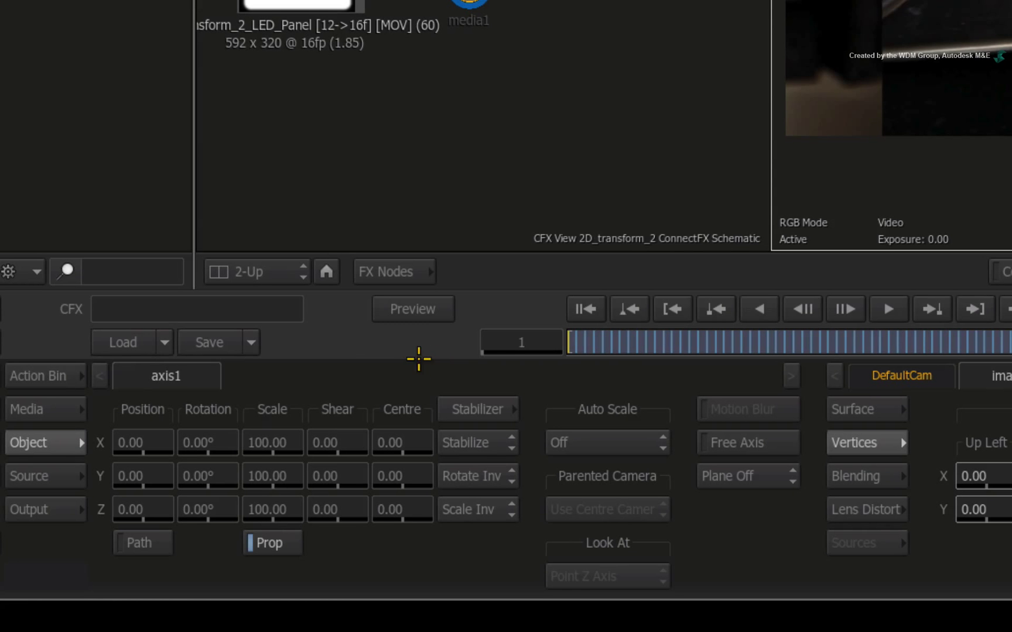
click(27, 409)
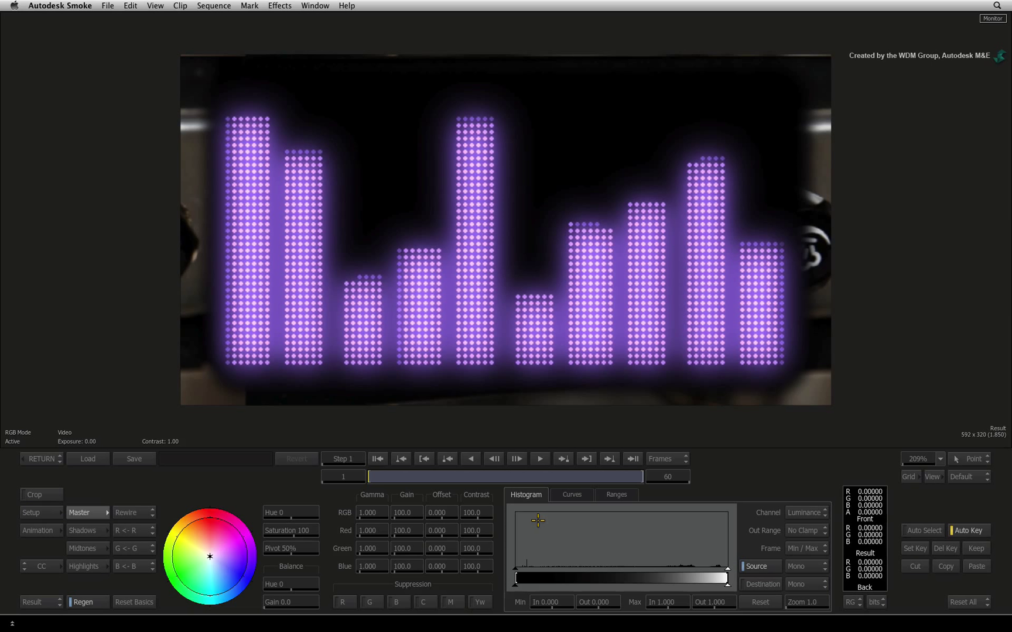
Switch the viewer to Context view to see the LED panel within the composite
key(f6)
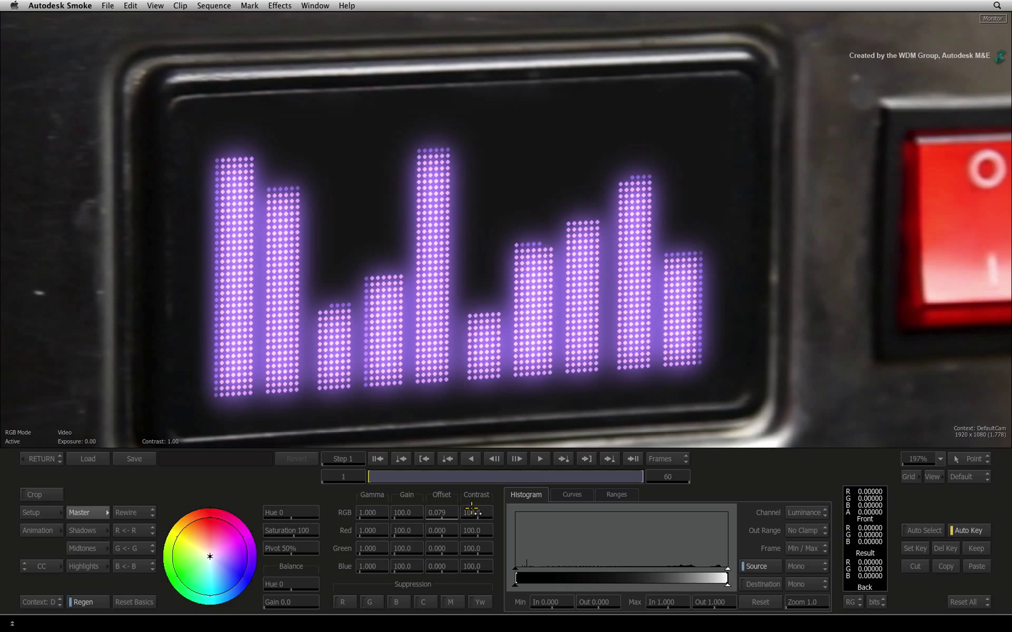
mouse_move(316, 516)
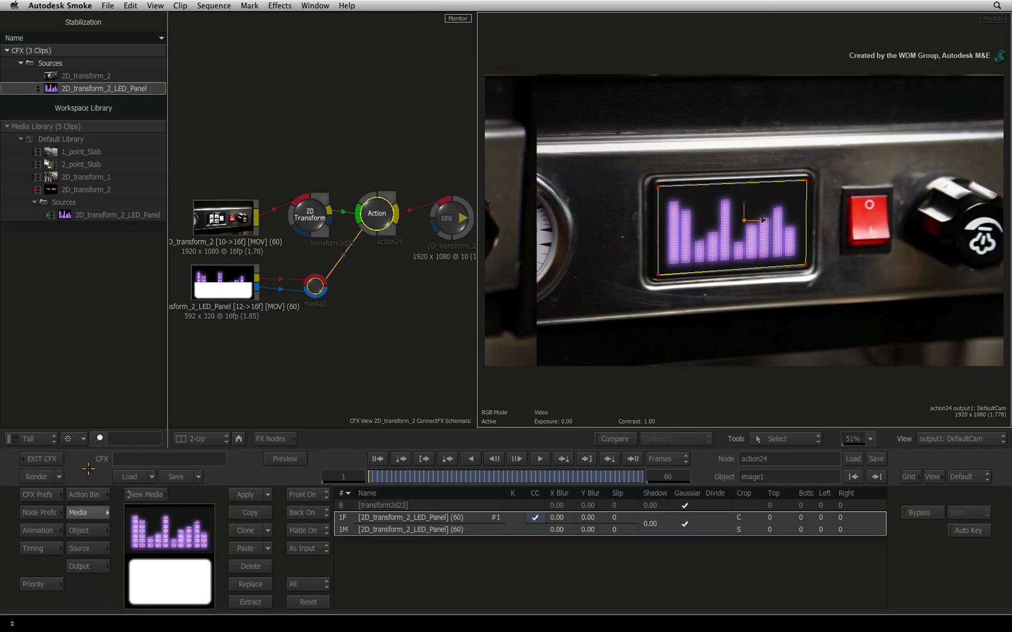
mouse_move(344, 377)
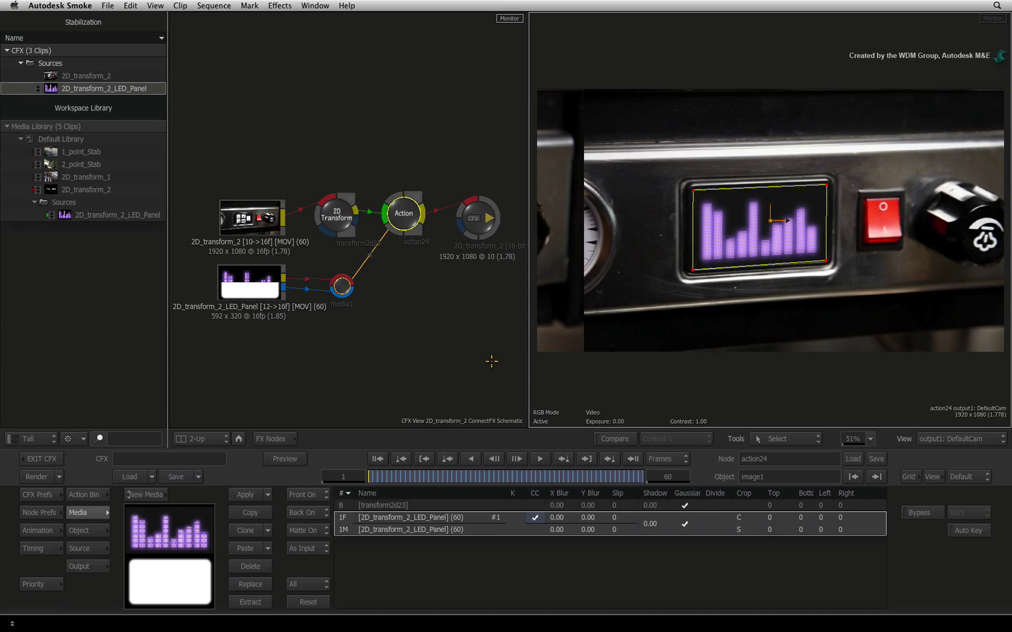
mouse_move(465, 355)
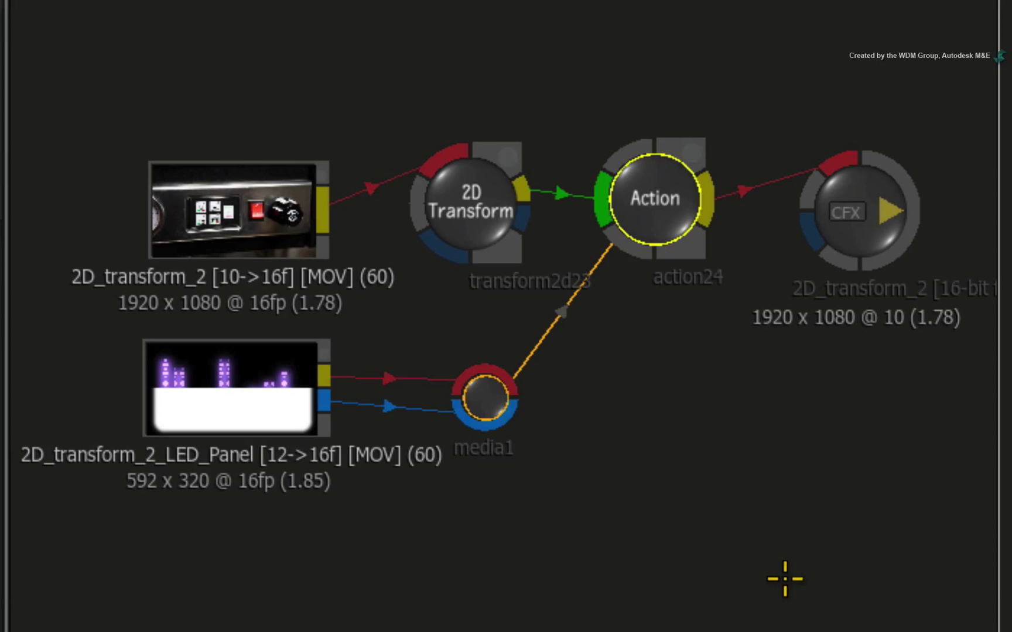
mouse_move(581, 243)
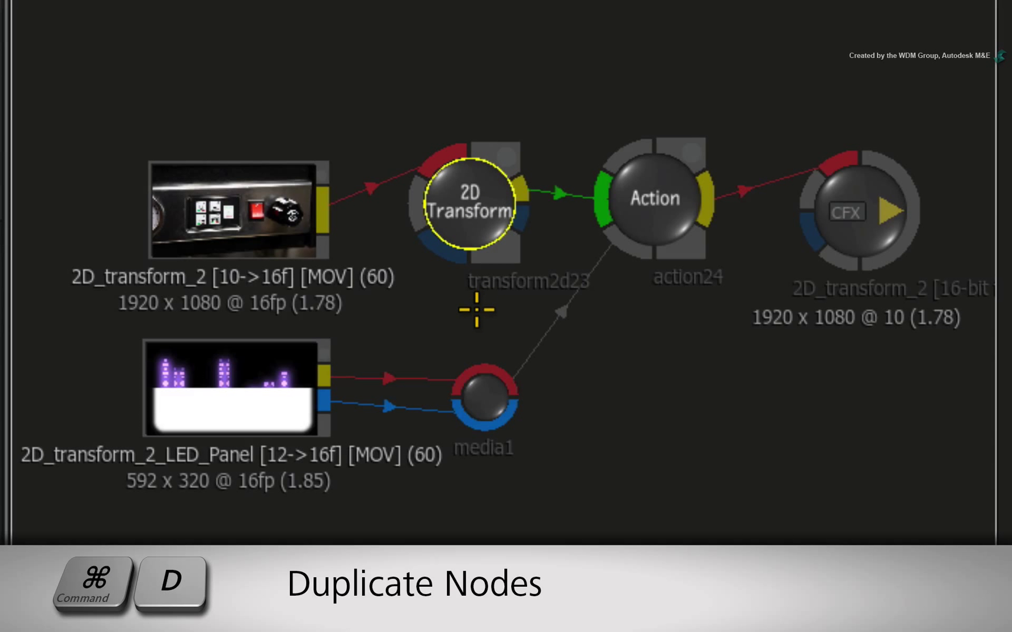
Duplicate the stabilizing transform2d23 node and set the transform2d27 copy beneath the Action node
key(cmd+d)
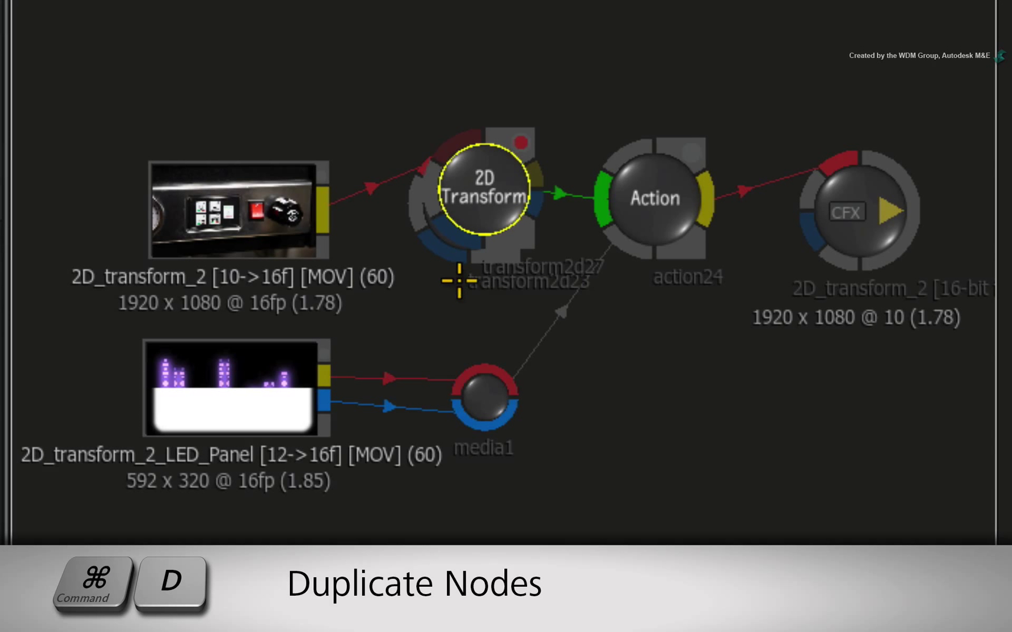
key(cmd+d)
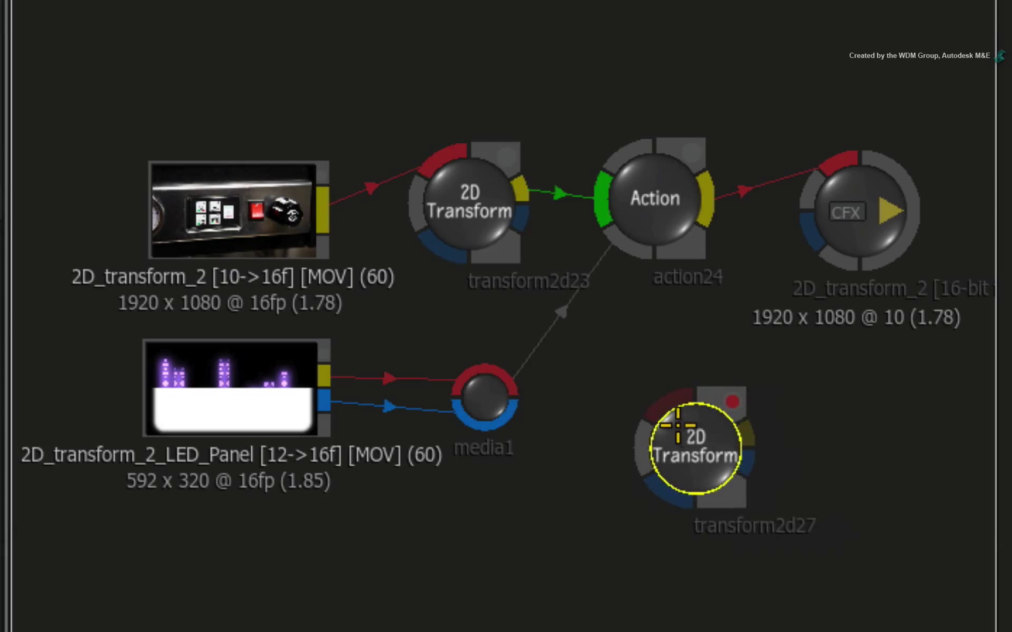
click(469, 200)
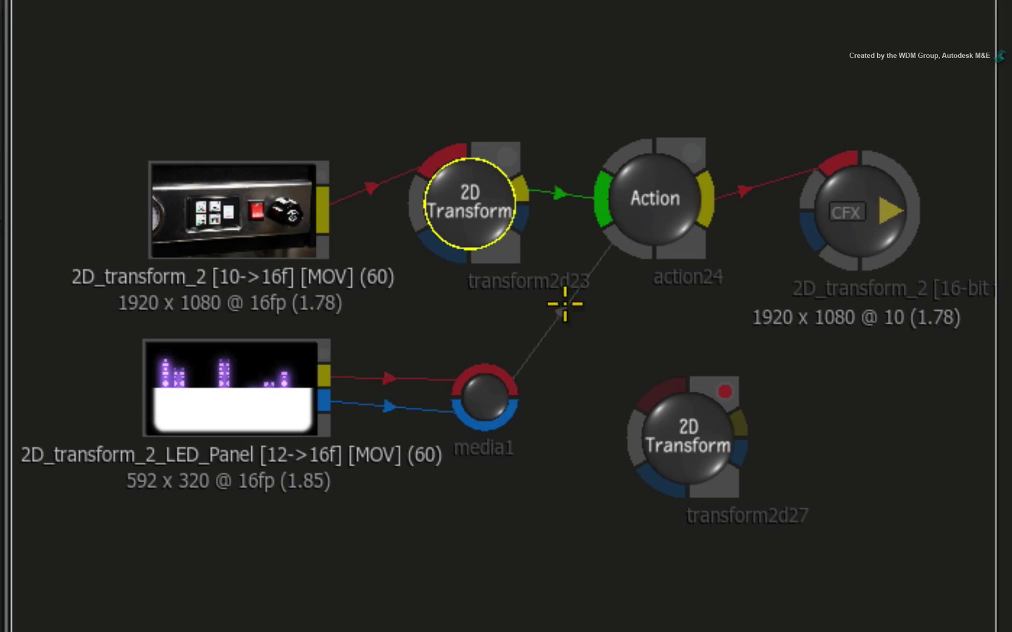
Connect transform2d27 between action24 and the 2D_transform_2 output, checking Action's connections
click(688, 431)
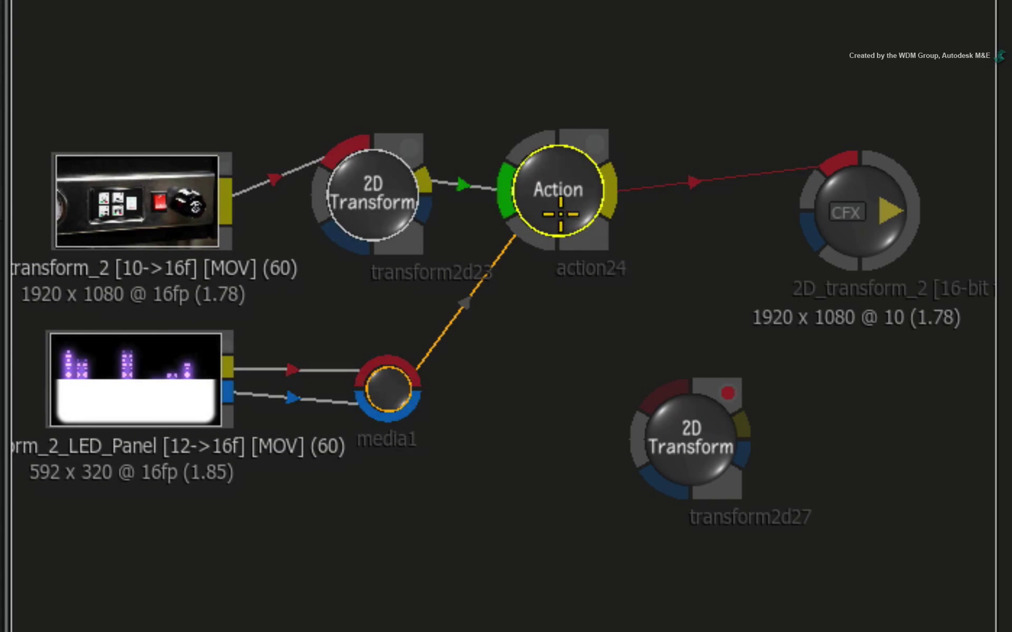
click(899, 205)
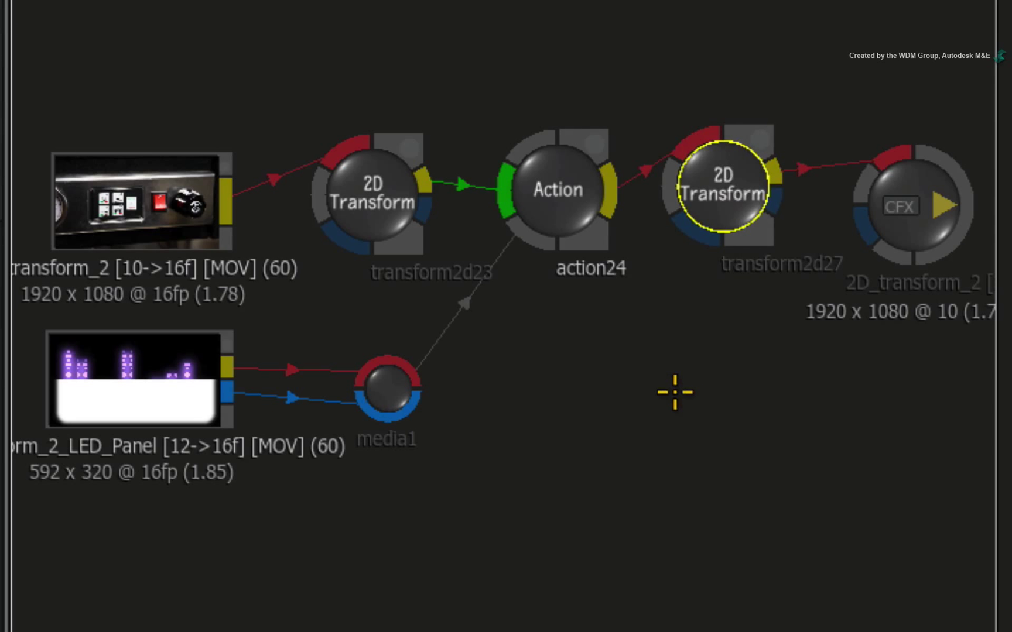
mouse_move(676, 438)
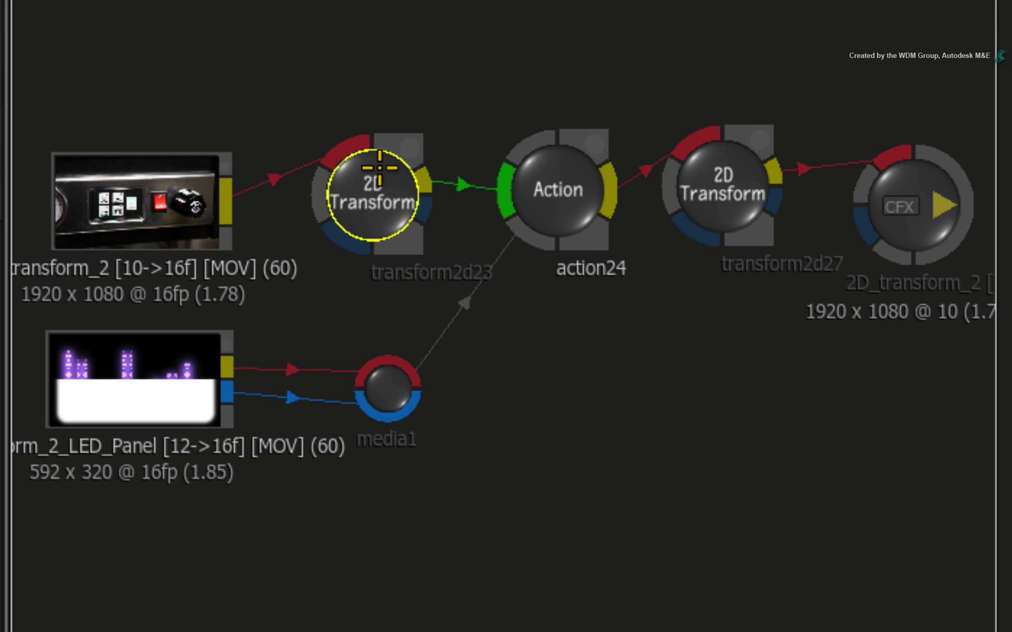
mouse_move(339, 199)
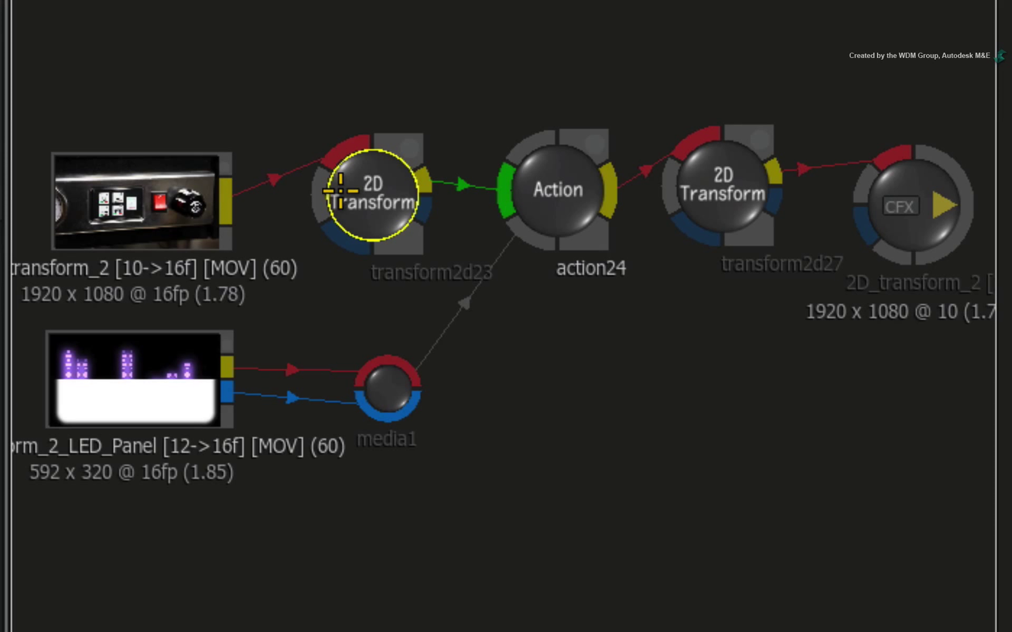
mouse_move(554, 160)
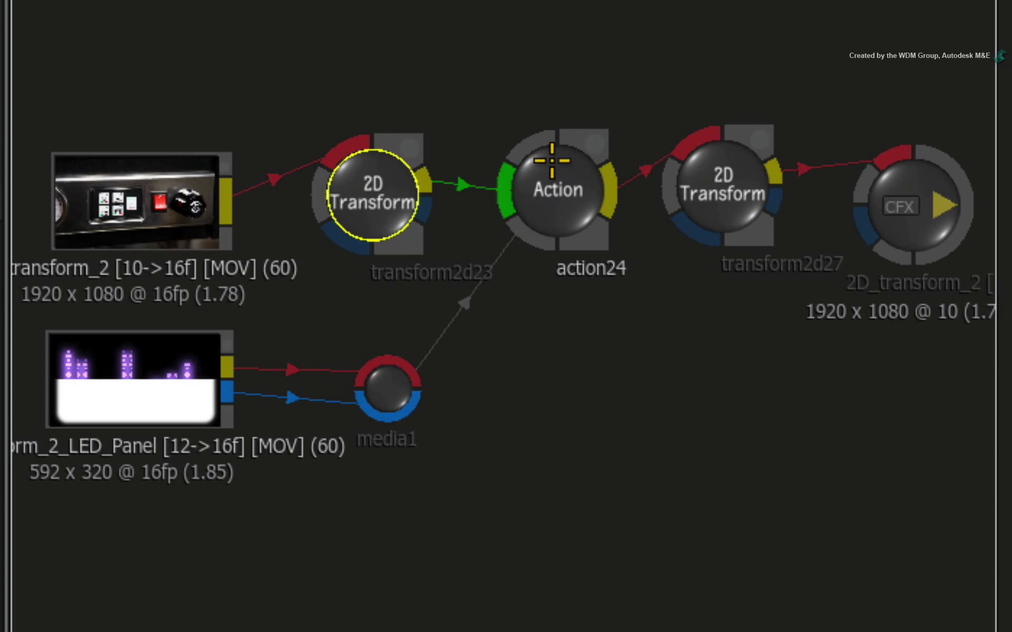
click(592, 192)
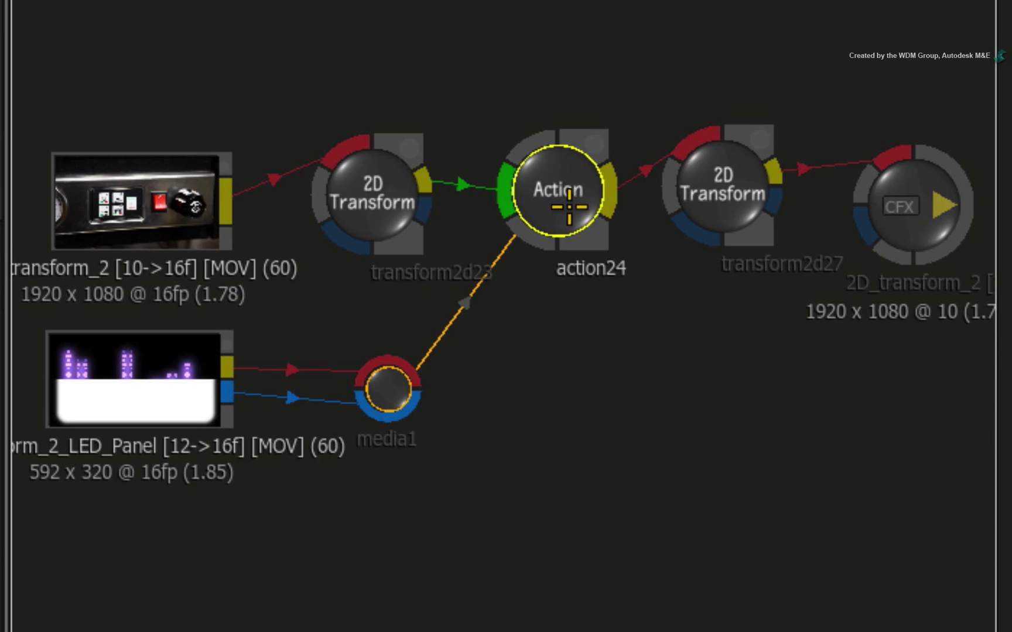
mouse_move(729, 341)
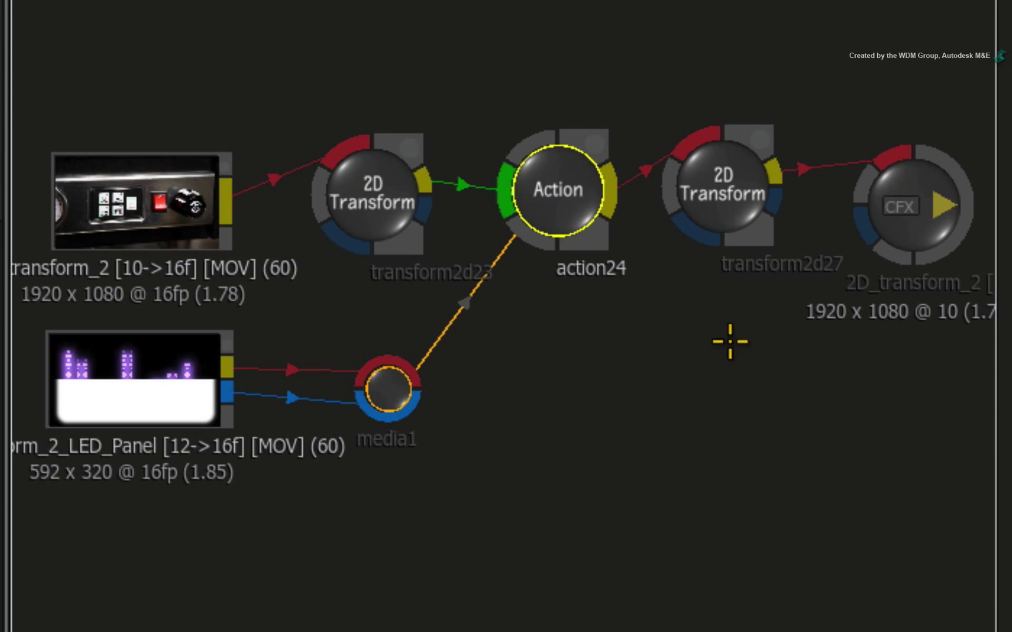
click(728, 191)
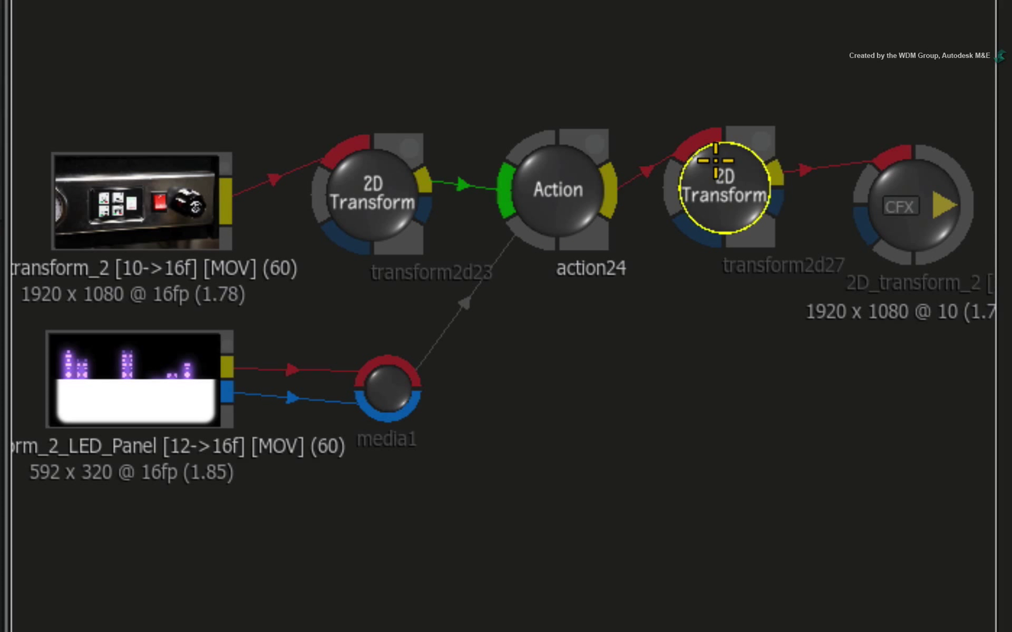
mouse_move(732, 325)
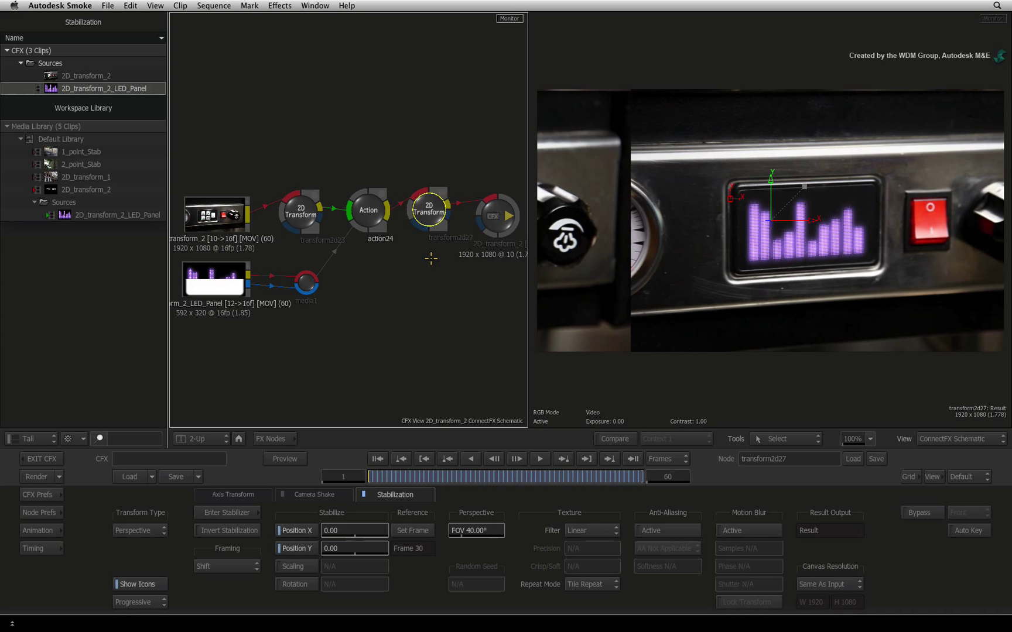
mouse_move(429, 223)
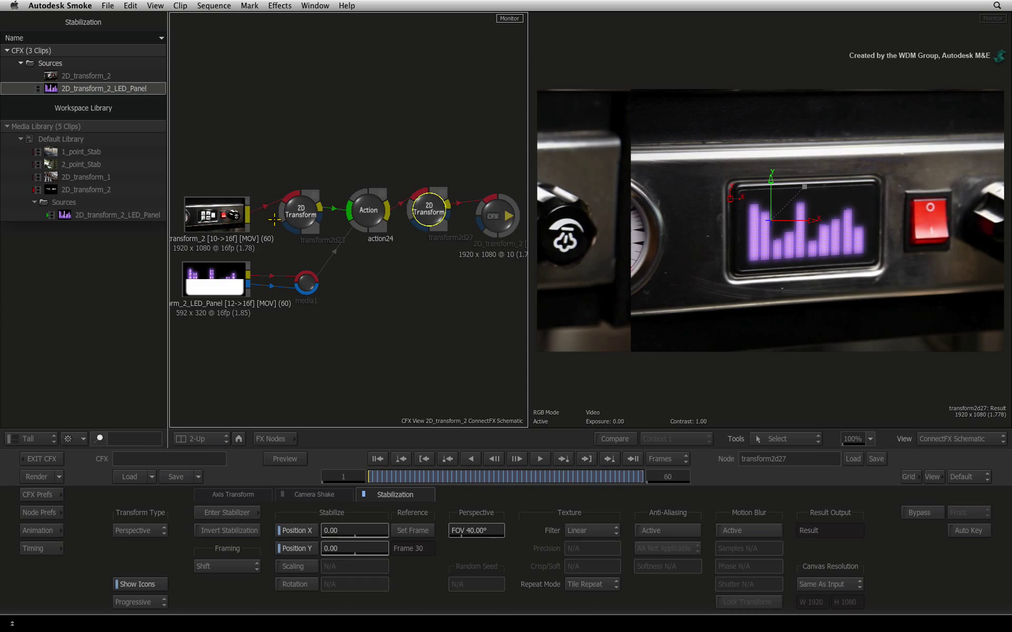
Enable Invert Stabilization on transform2d27 to restore the camera move, comparing with the original
click(300, 213)
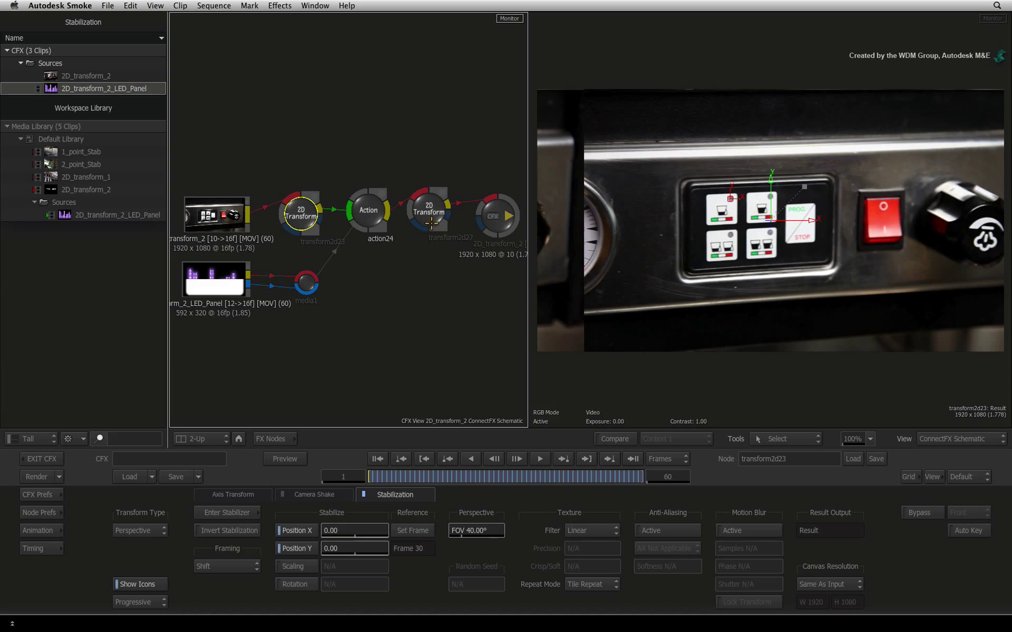
click(427, 211)
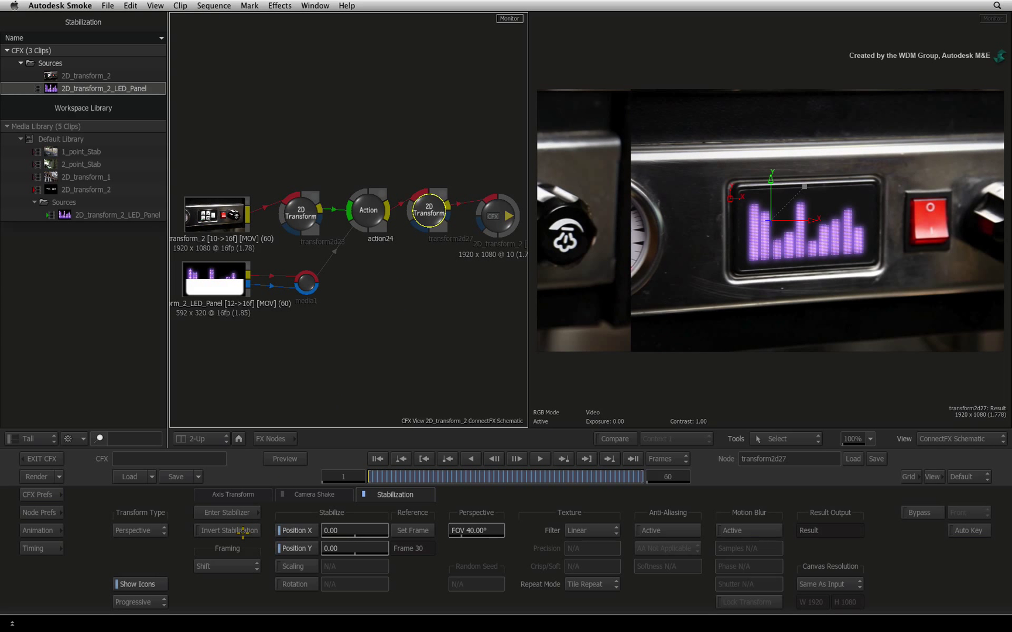
click(230, 529)
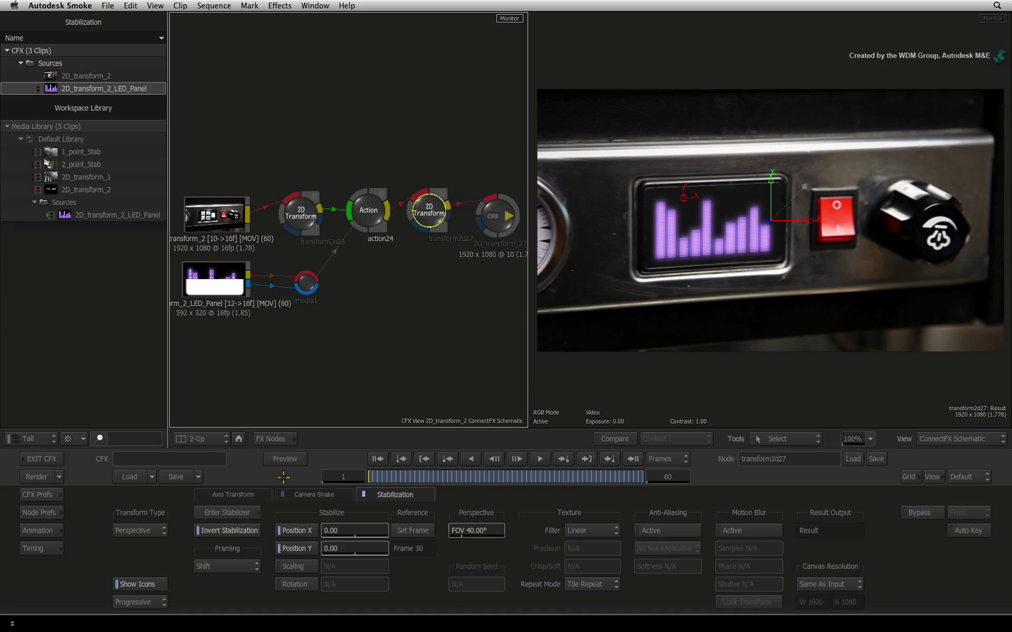
mouse_move(391, 328)
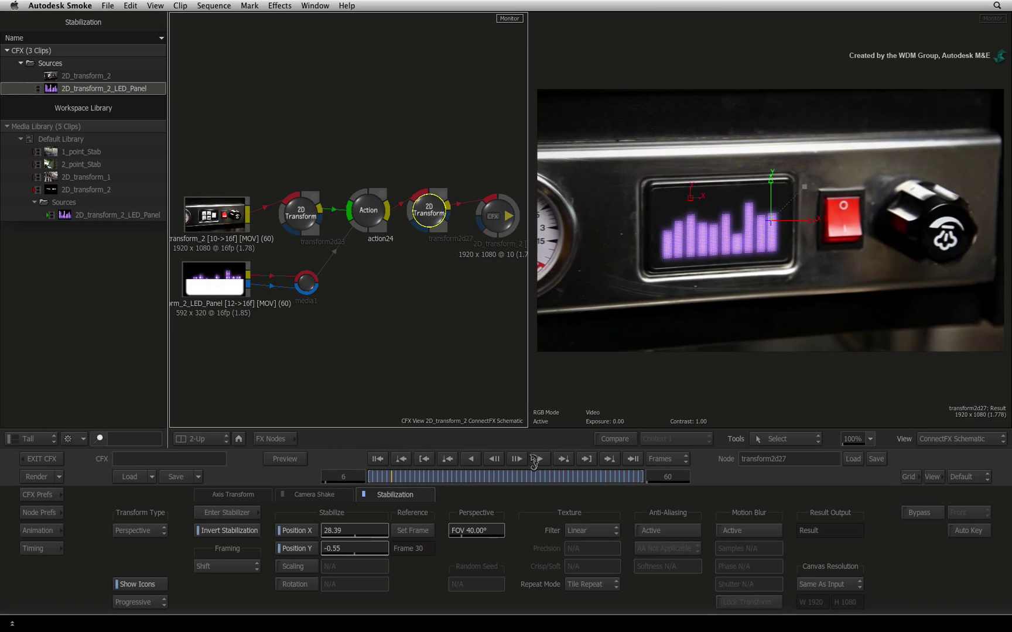
Stop playback, exit ConnectFX to the timeline and render the composited clip
click(424, 459)
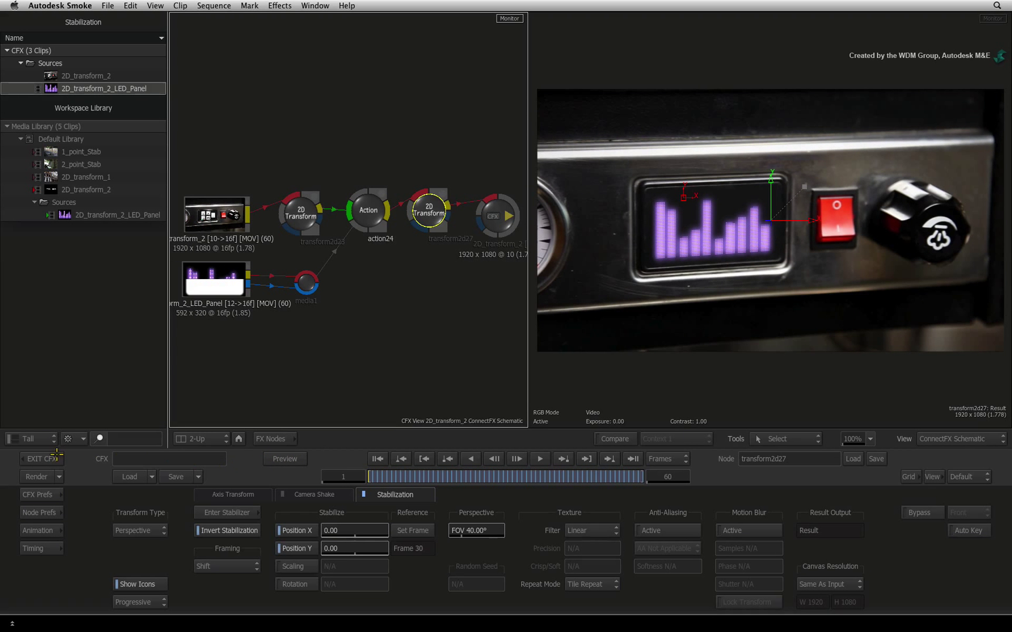
click(41, 459)
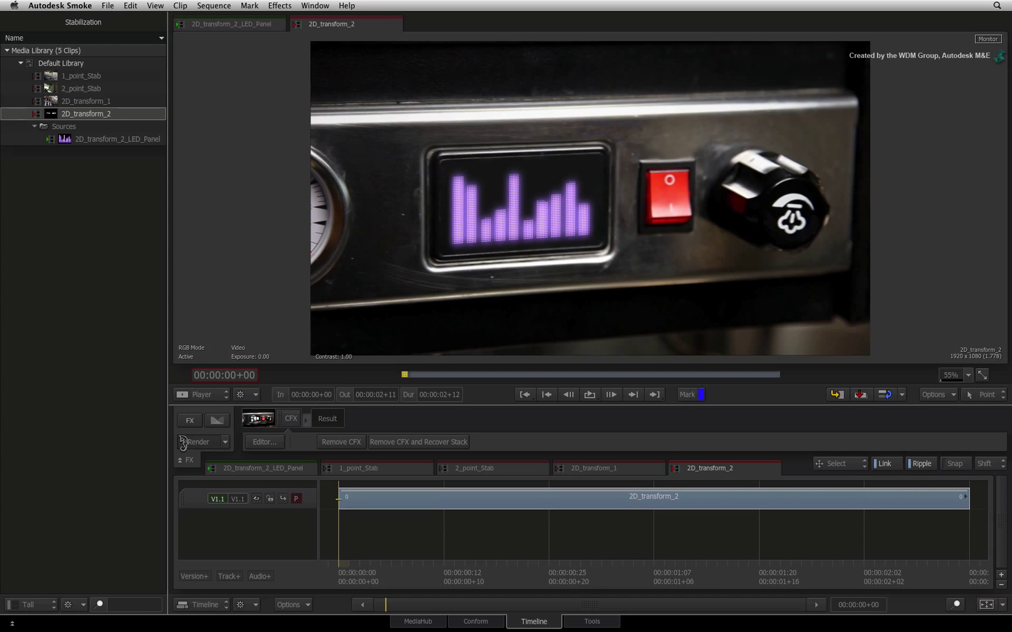
click(196, 442)
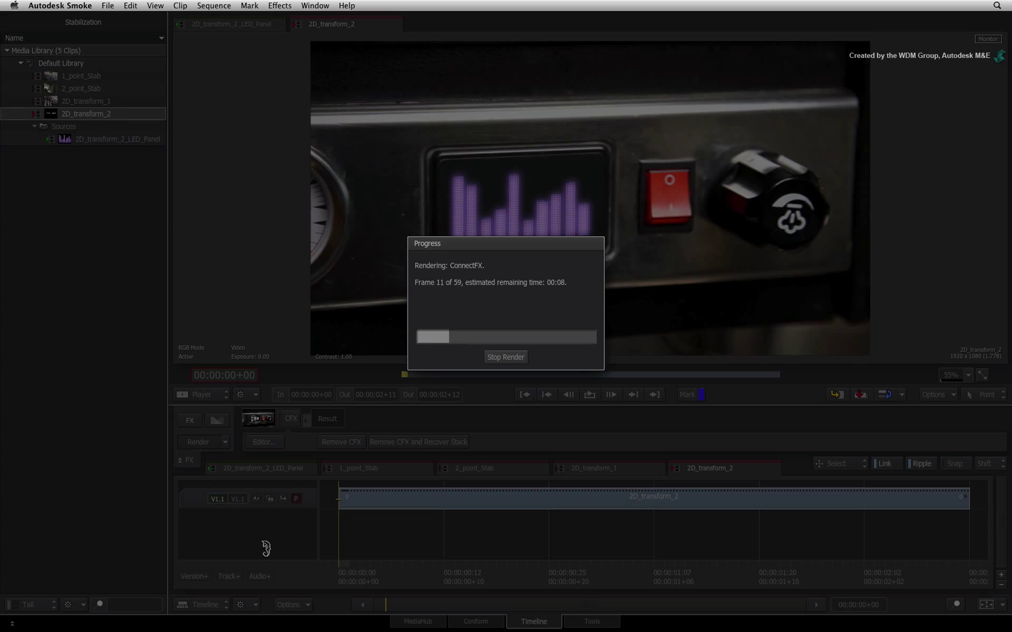